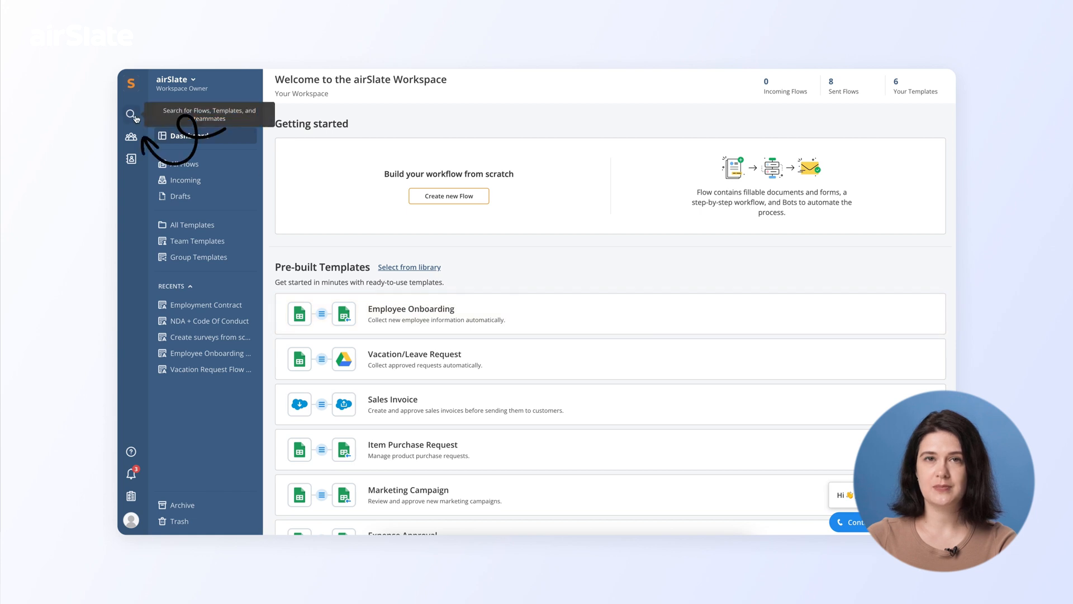
Step: Search the workspace for 'Employee', then change a teammate's role from Auditor to Supervisor
left_click(131, 115)
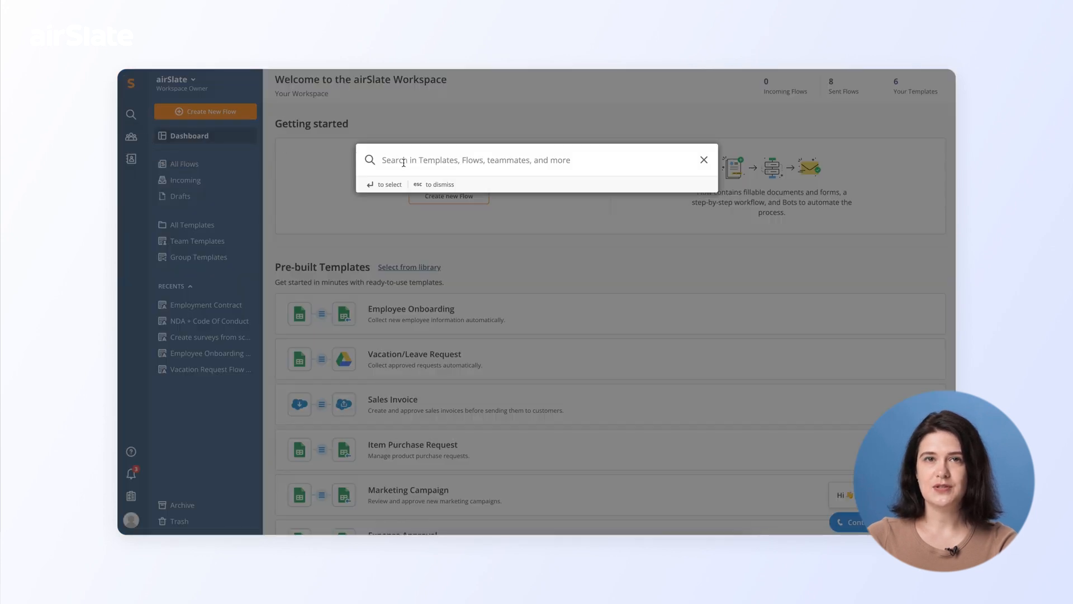
type("Employee")
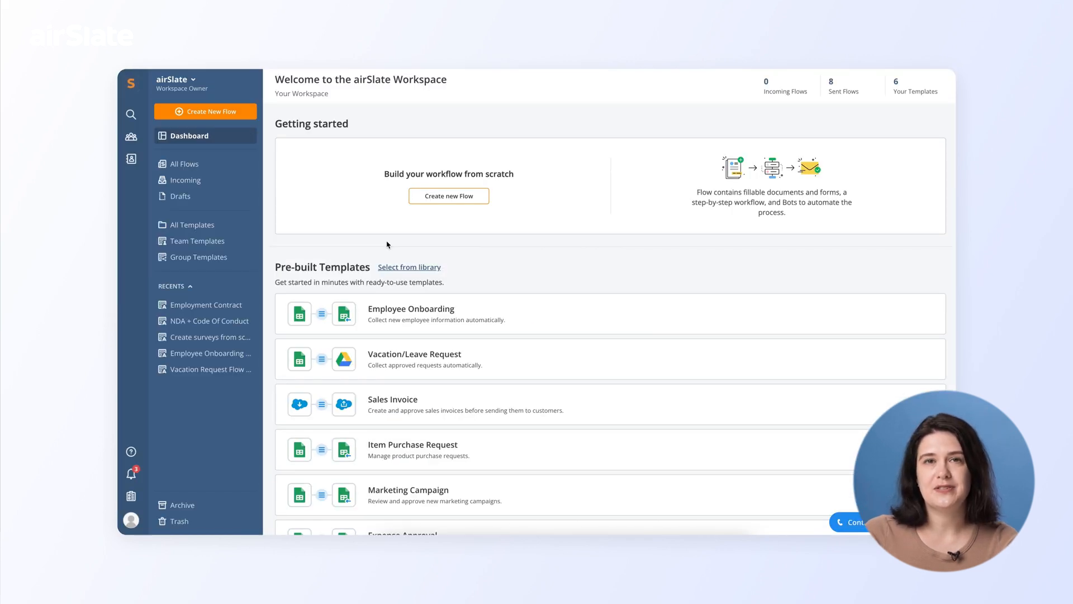
mouse_move(131, 138)
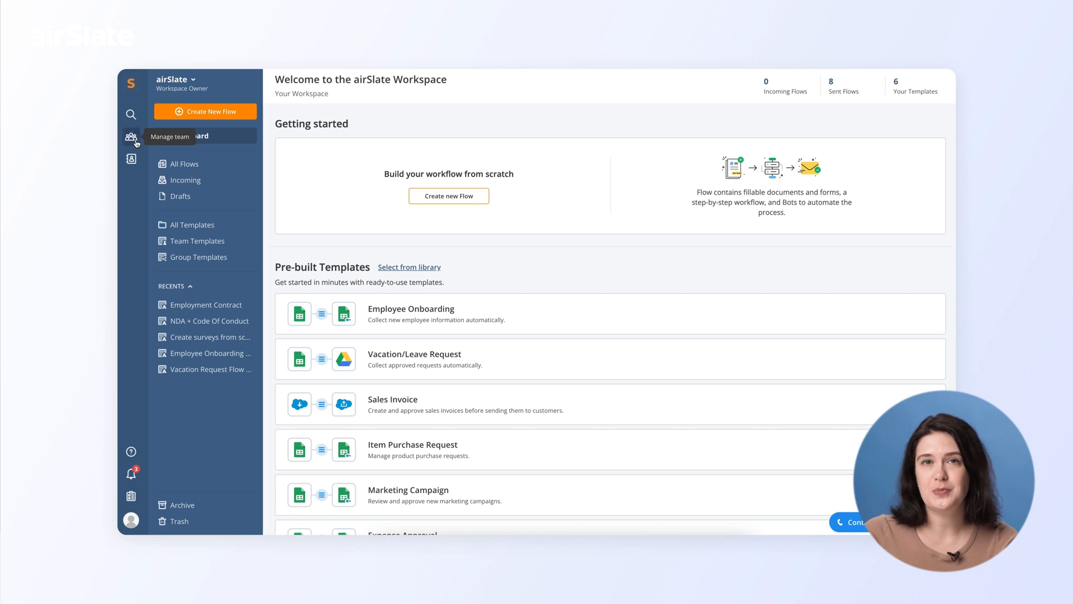
left_click(131, 136)
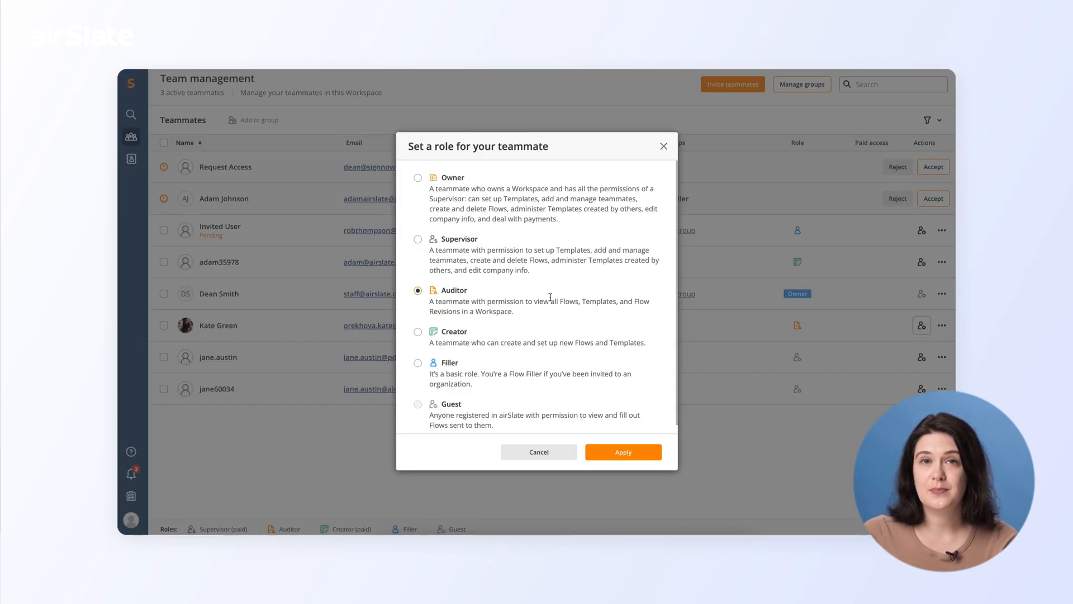
left_click(418, 238)
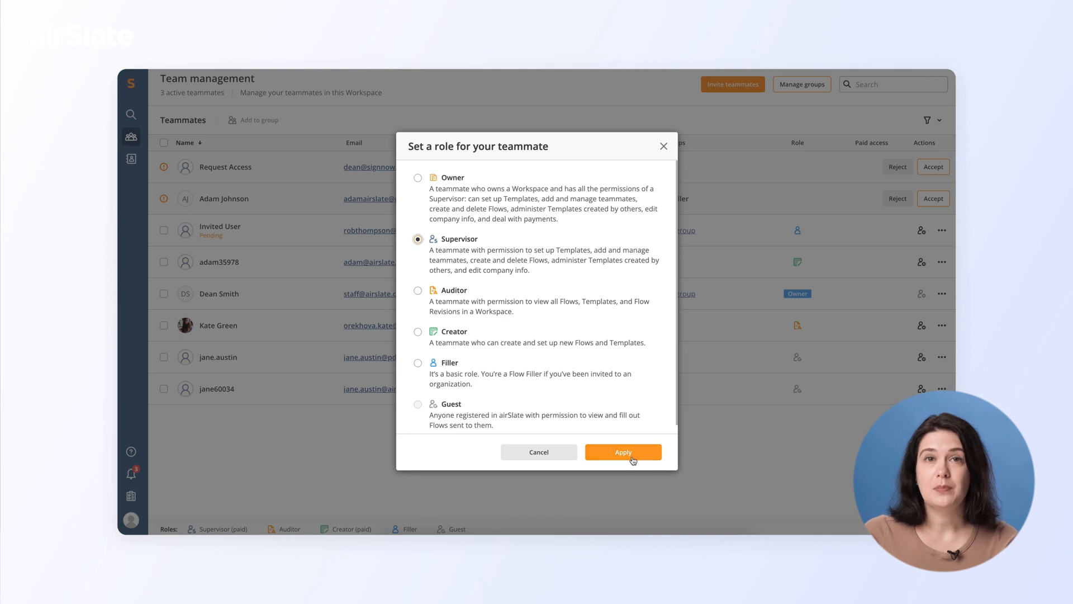
left_click(623, 452)
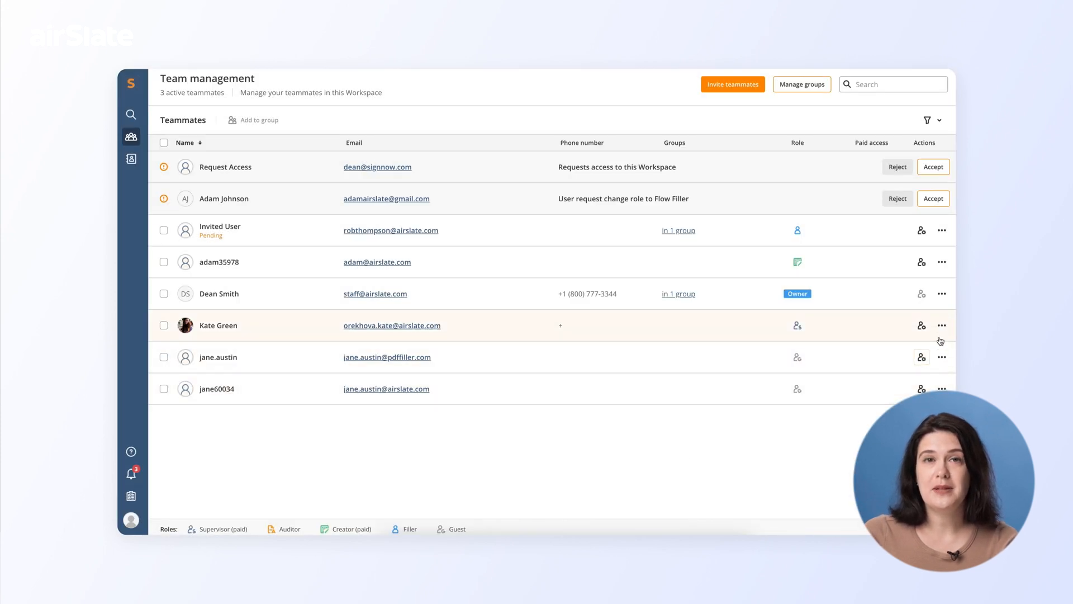
Step: Review the airSlate Team group's members and return to the dashboard
left_click(941, 325)
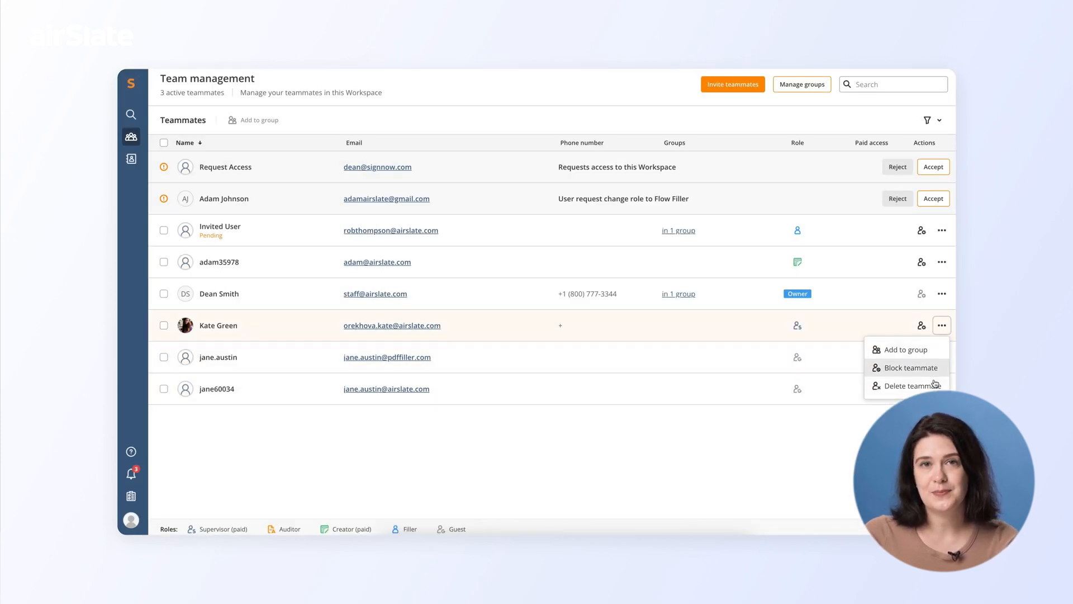
mouse_move(918, 386)
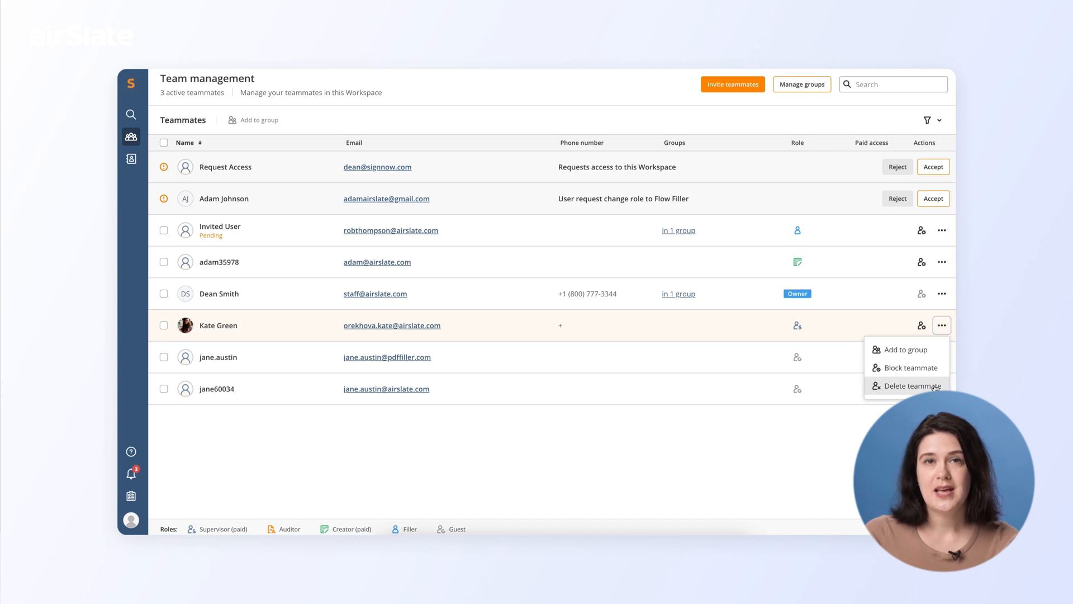
left_click(802, 84)
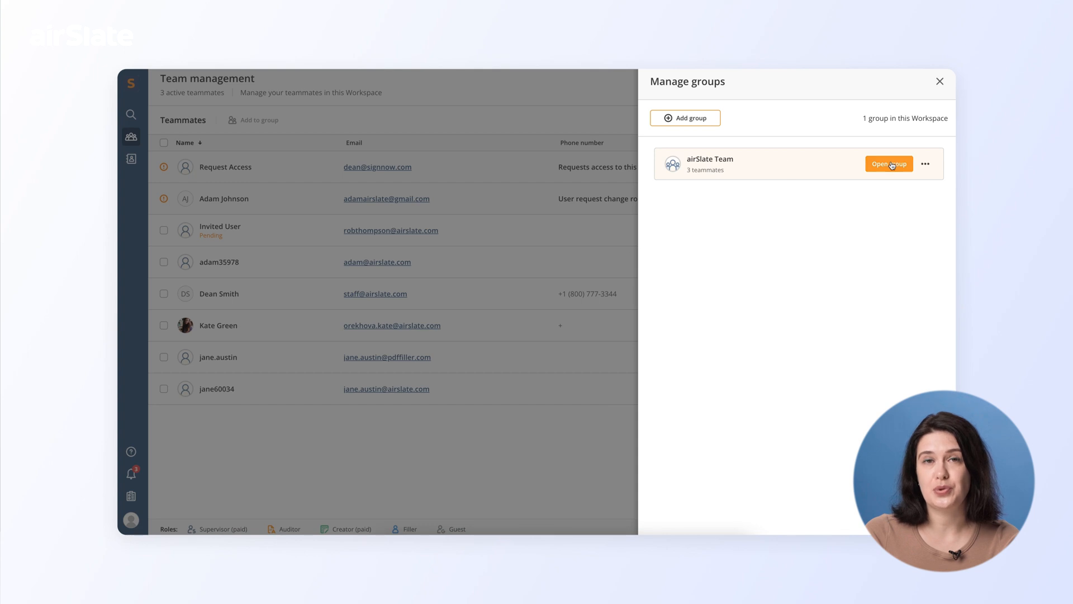
left_click(889, 163)
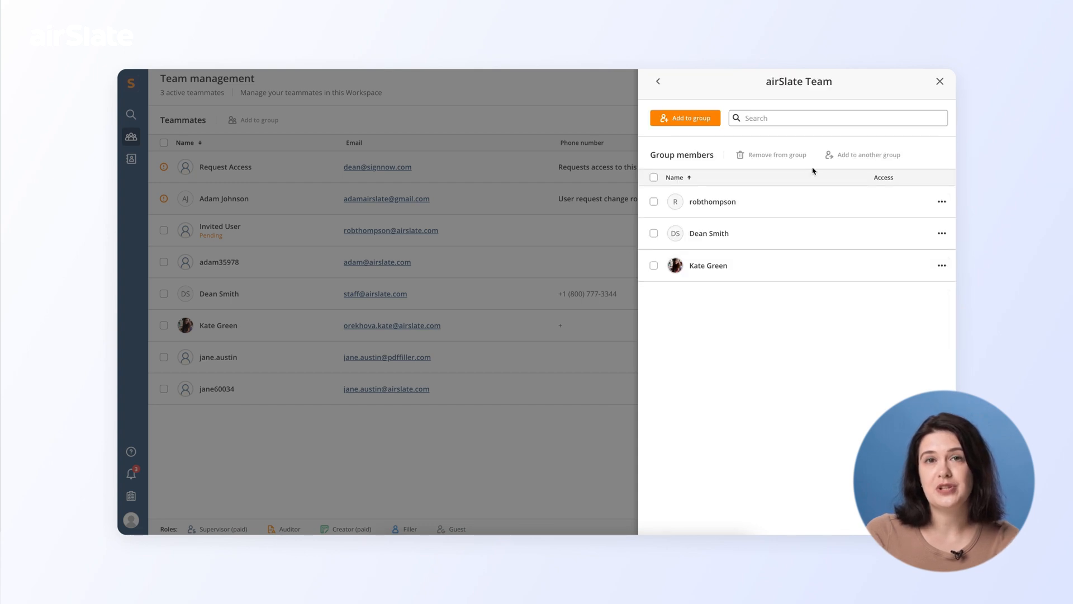
left_click(941, 233)
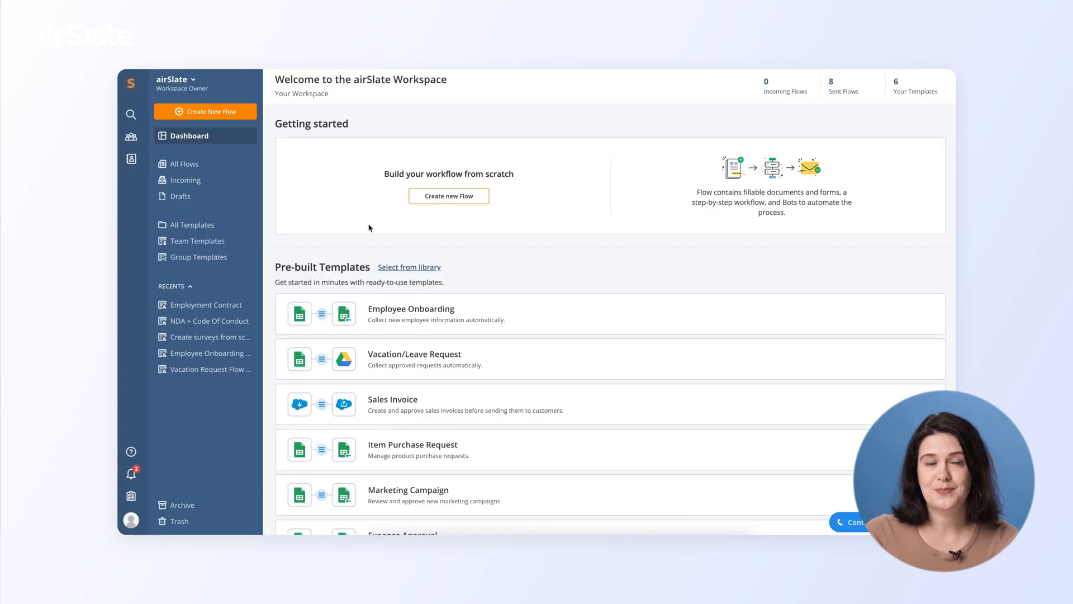
mouse_move(130, 160)
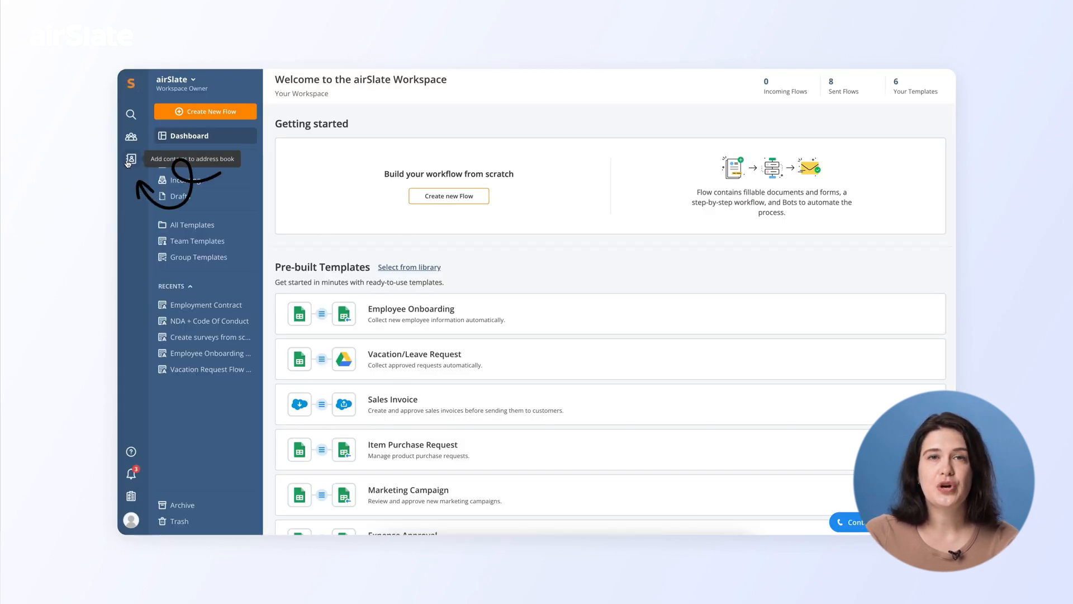
Step: View the address book's add-new-contact options and close them
left_click(131, 159)
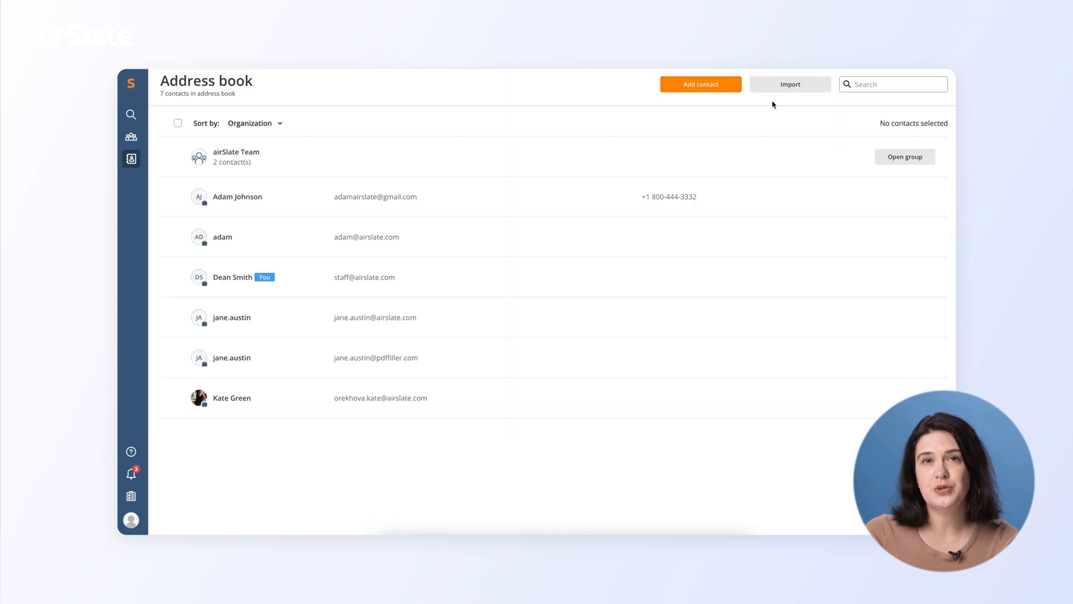
left_click(700, 84)
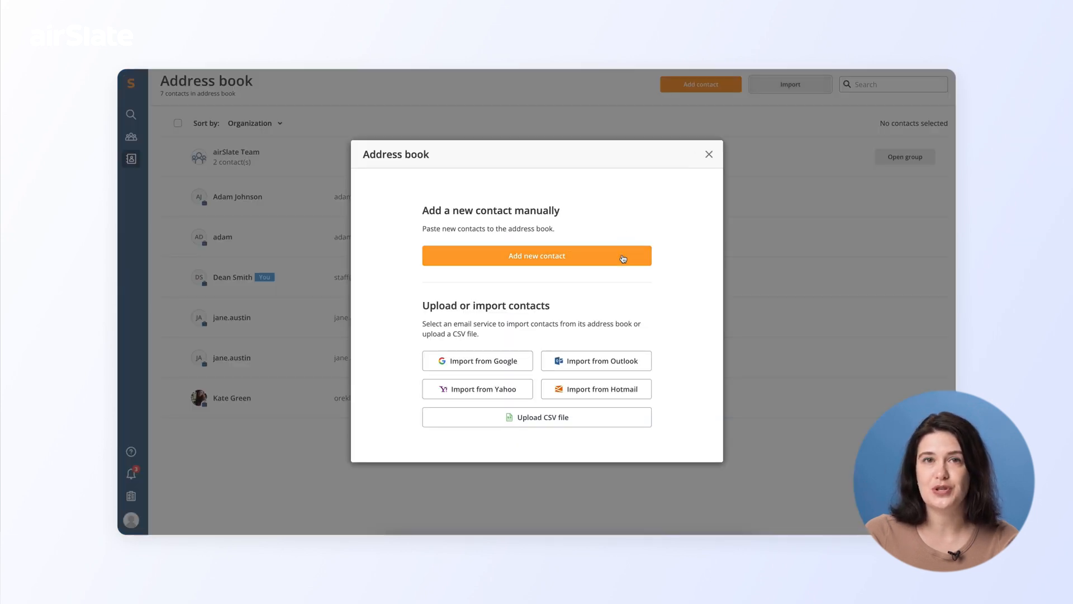
left_click(709, 154)
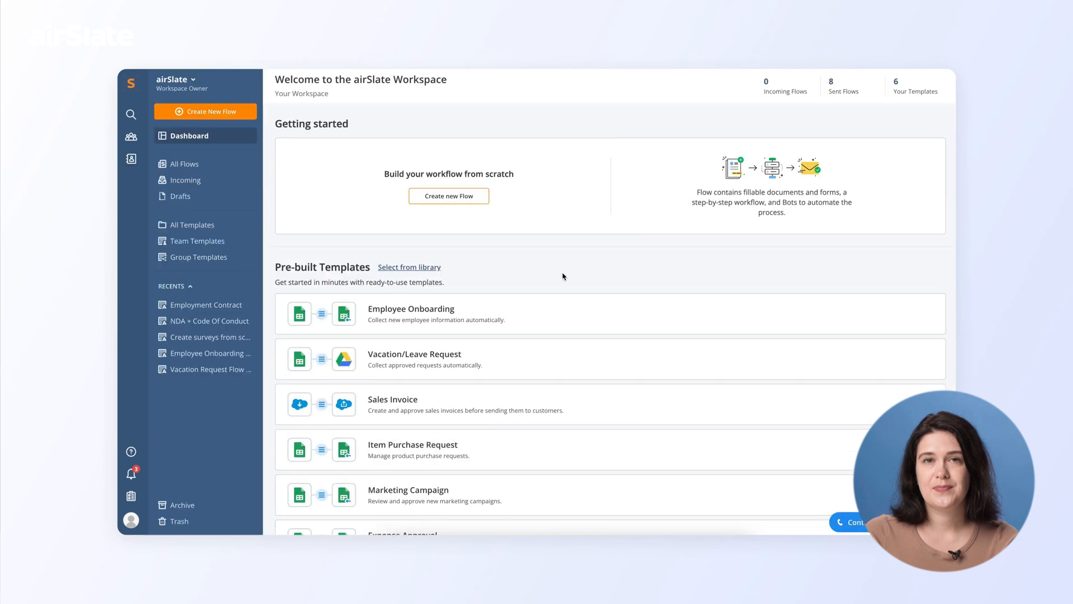
mouse_move(130, 450)
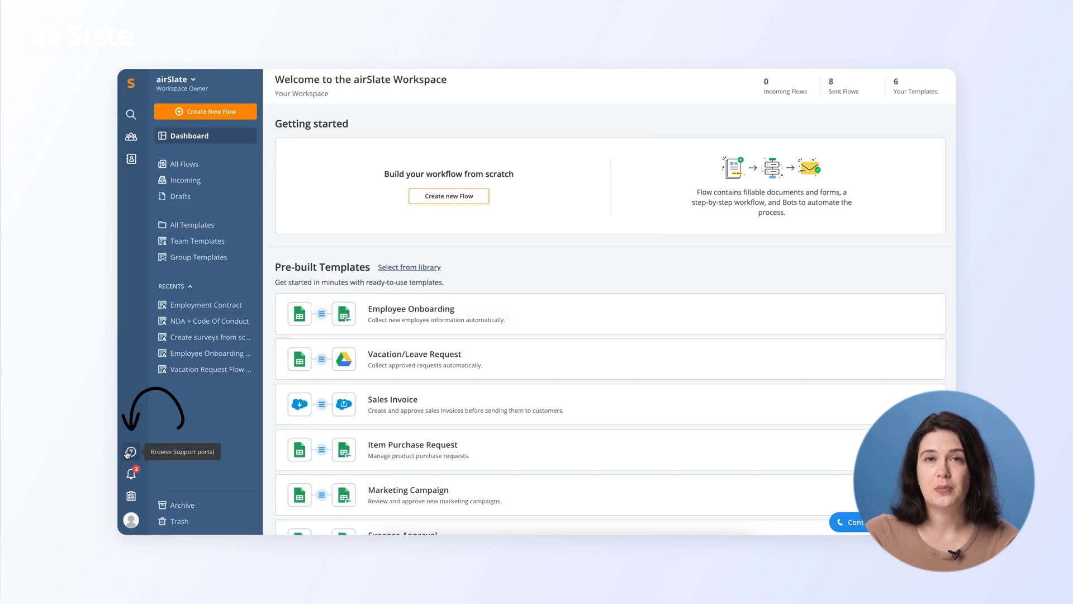
left_click(129, 451)
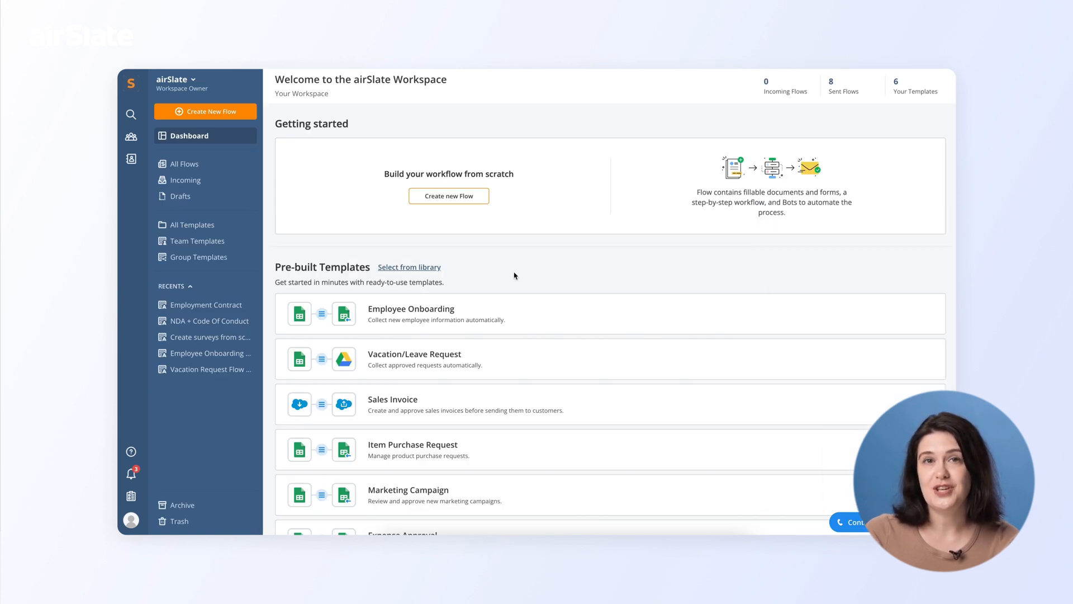
mouse_move(132, 473)
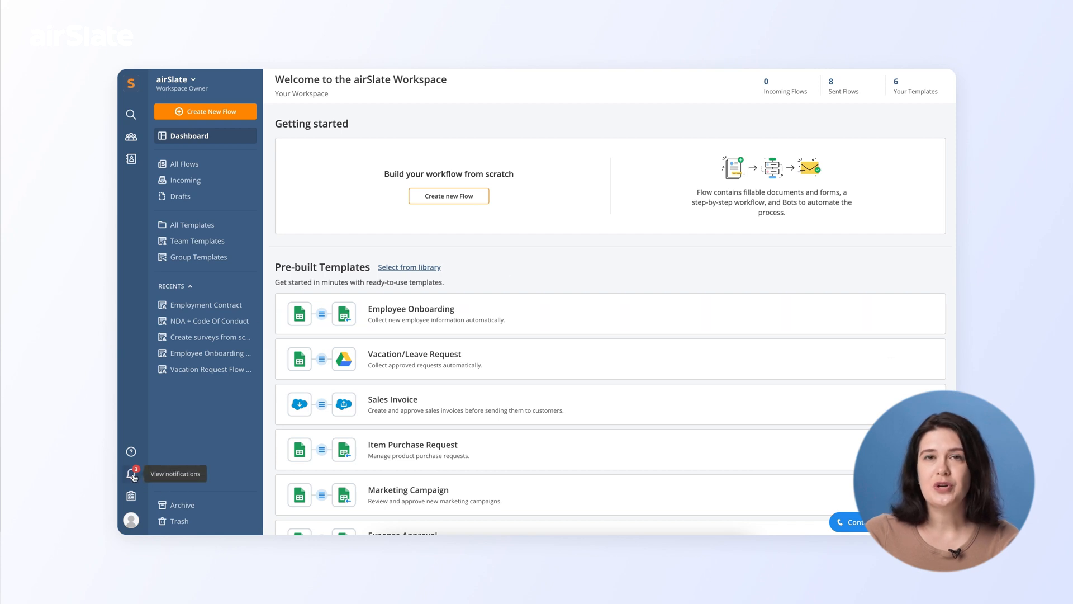
Step: Check and dismiss the notifications list, then bring up the account menu
left_click(132, 474)
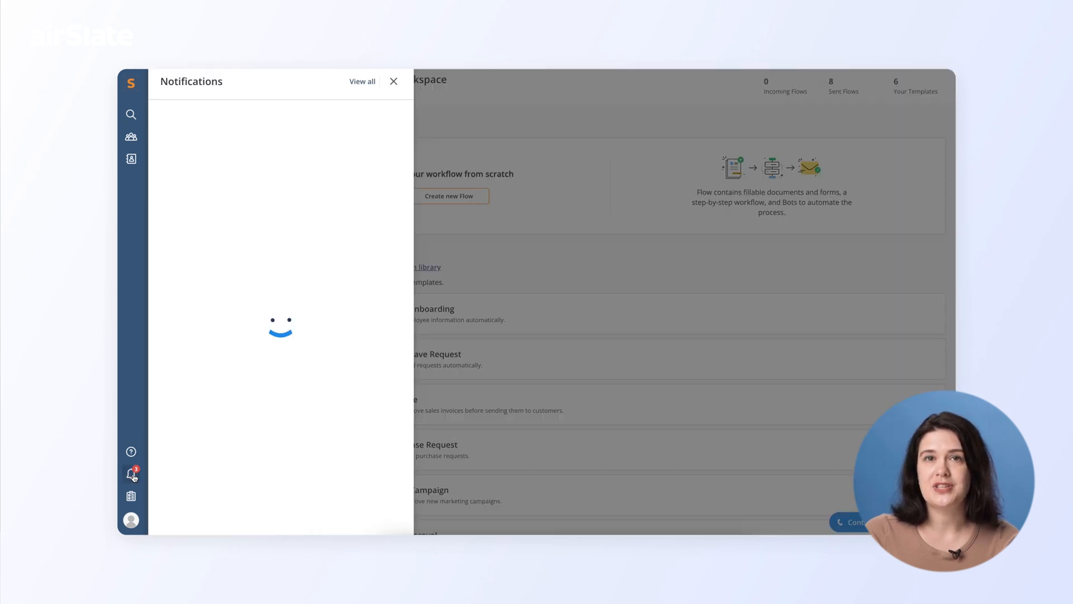
left_click(393, 81)
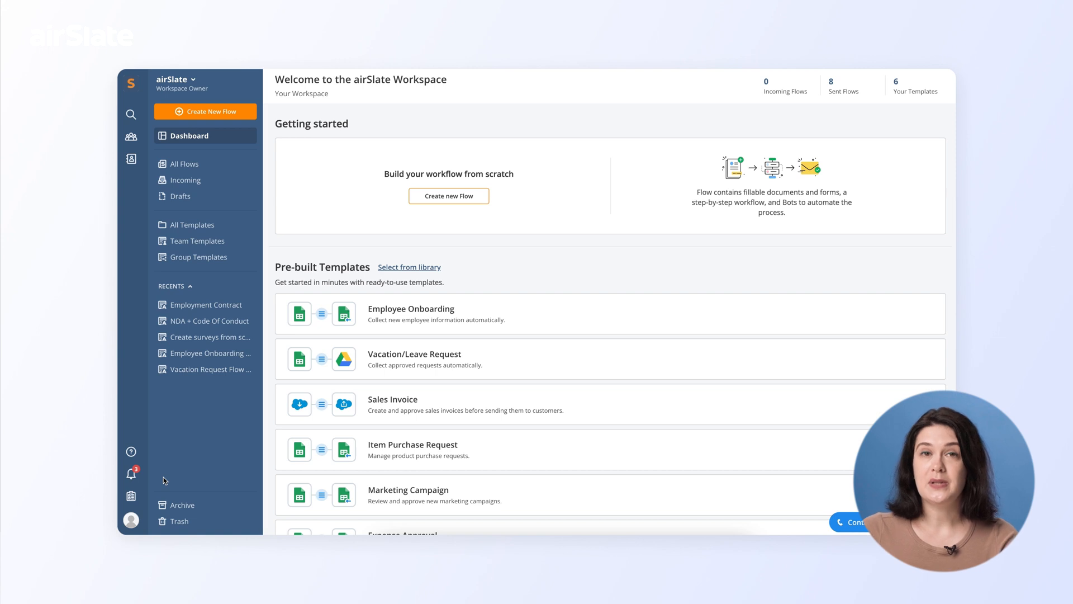
left_click(130, 520)
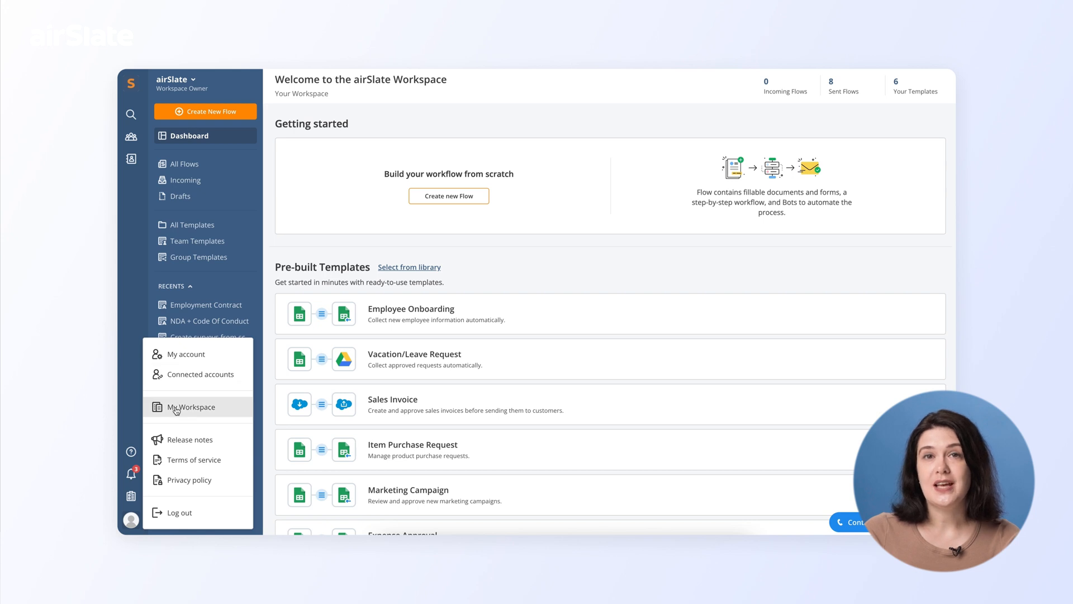
left_click(191, 406)
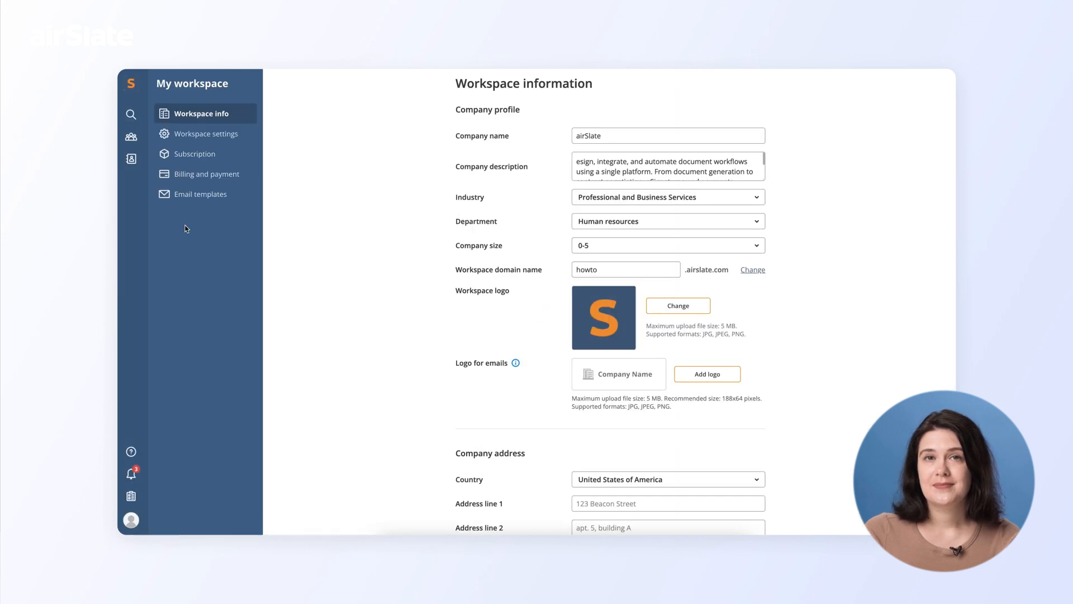
left_click(209, 133)
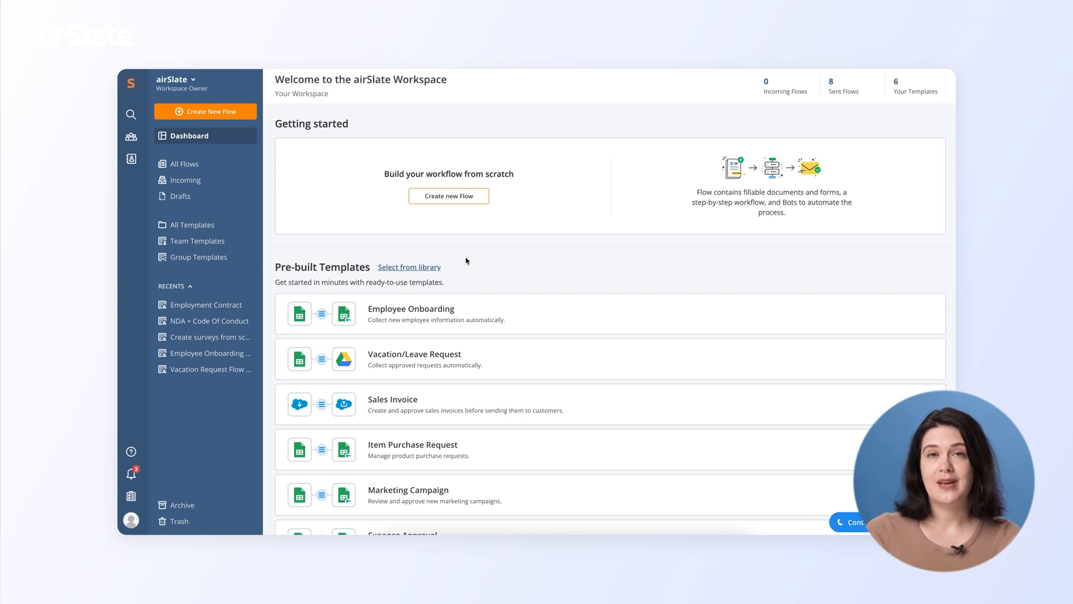
left_click(409, 266)
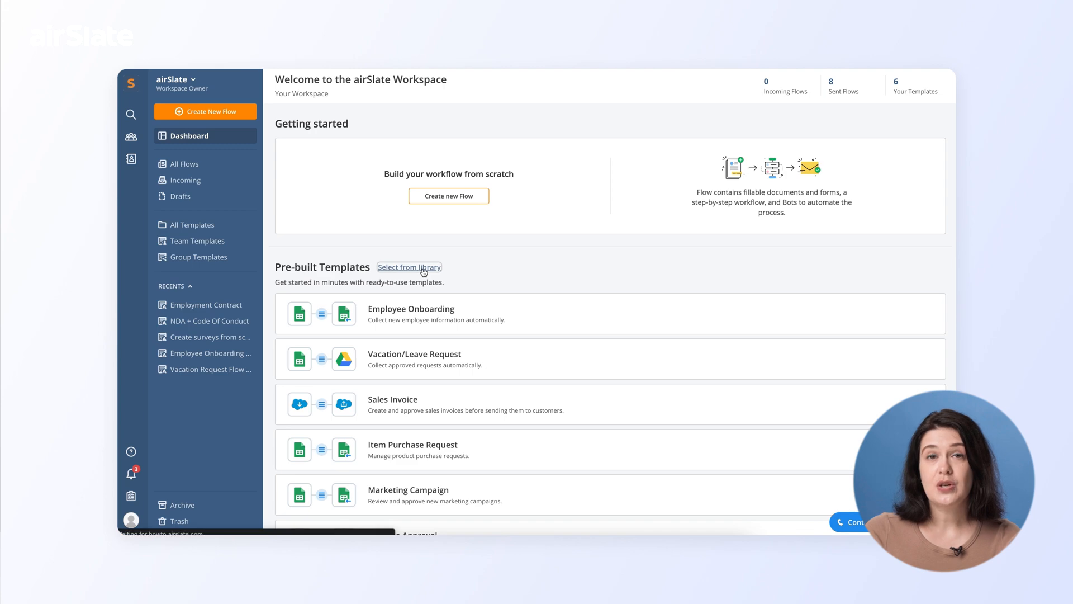
left_click(409, 267)
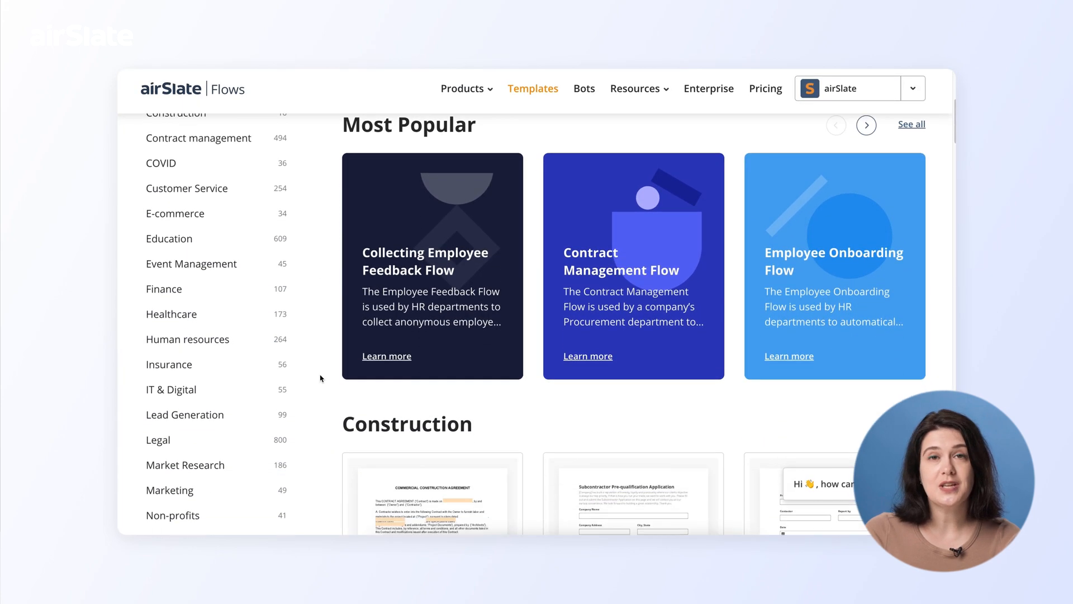
scroll("down", 3)
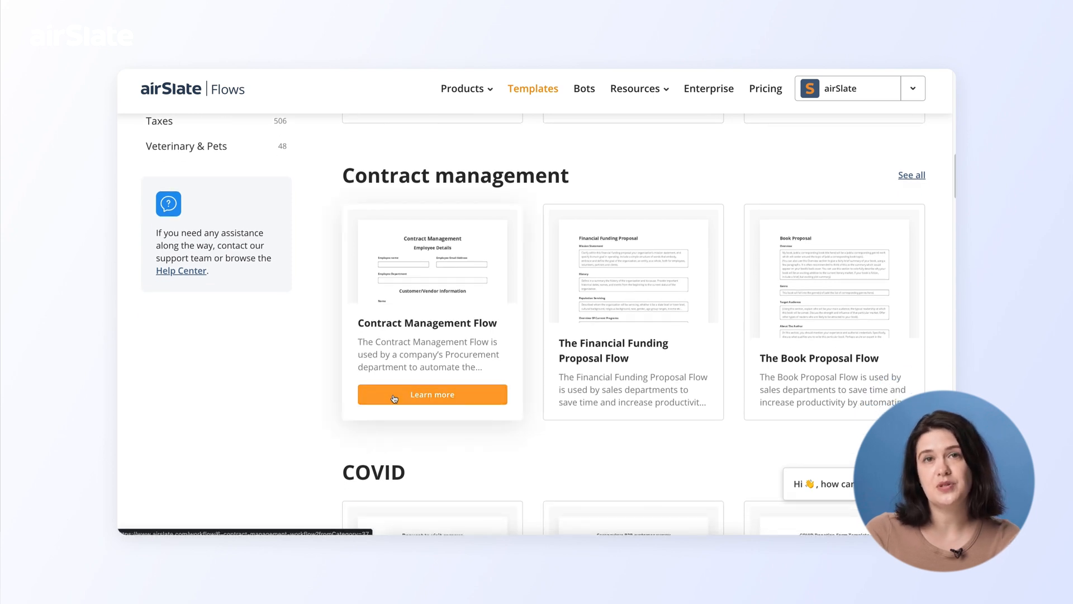
left_click(431, 394)
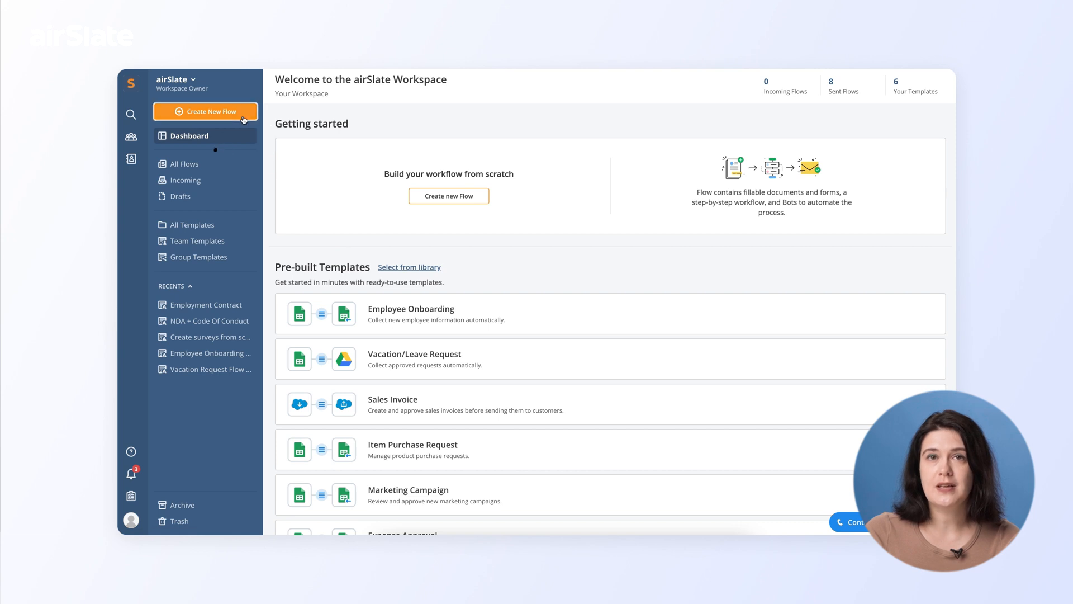
Step: Create a new flow from the Employment Contract PDF, add a date field, and return to the workflow
left_click(206, 112)
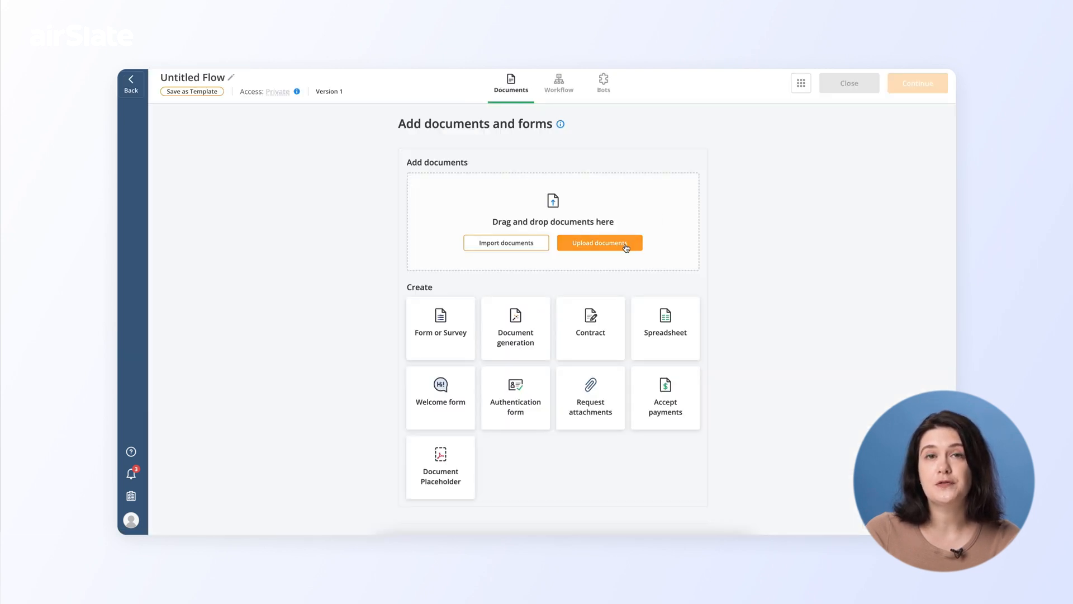
left_click(599, 242)
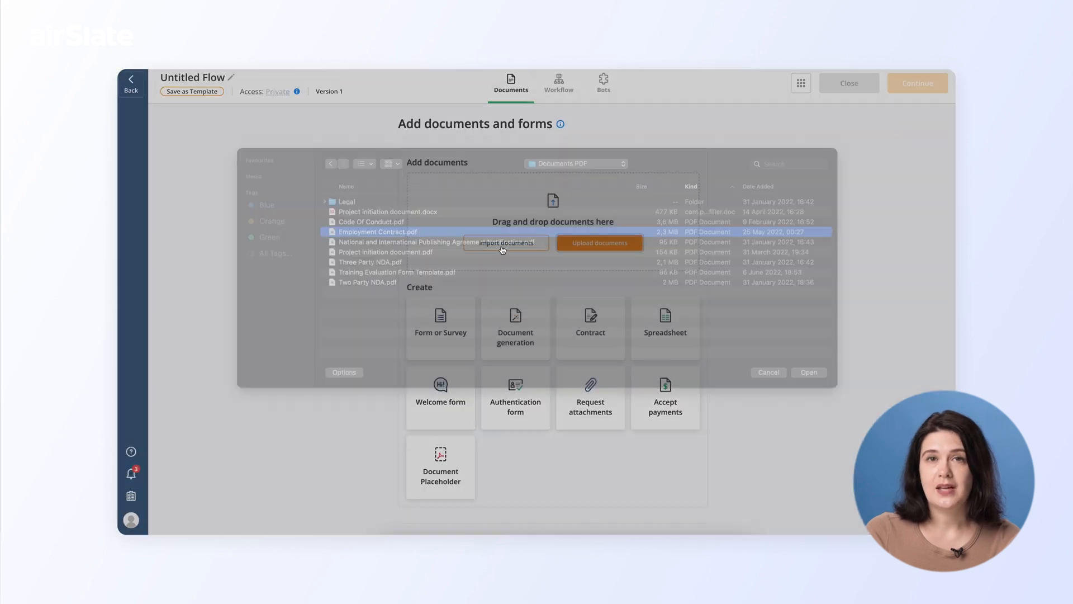
left_click(808, 372)
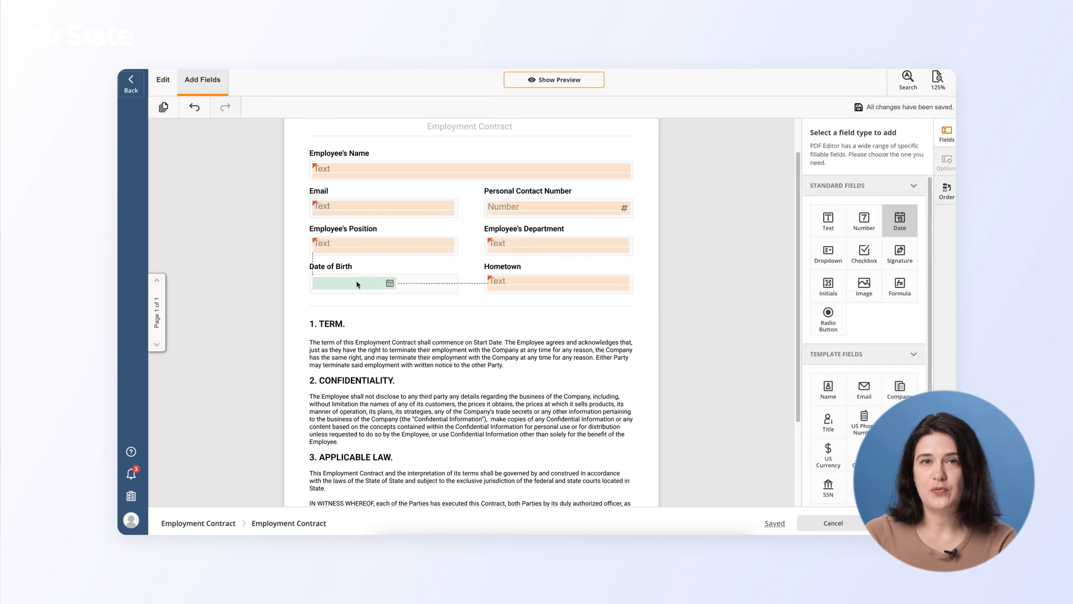
left_click(352, 283)
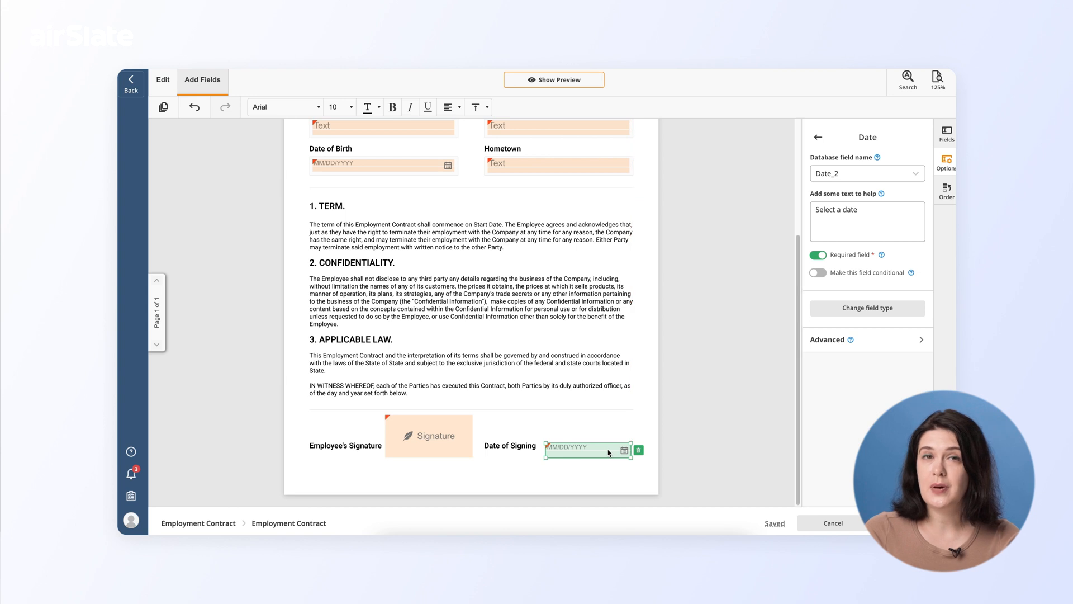
mouse_move(670, 444)
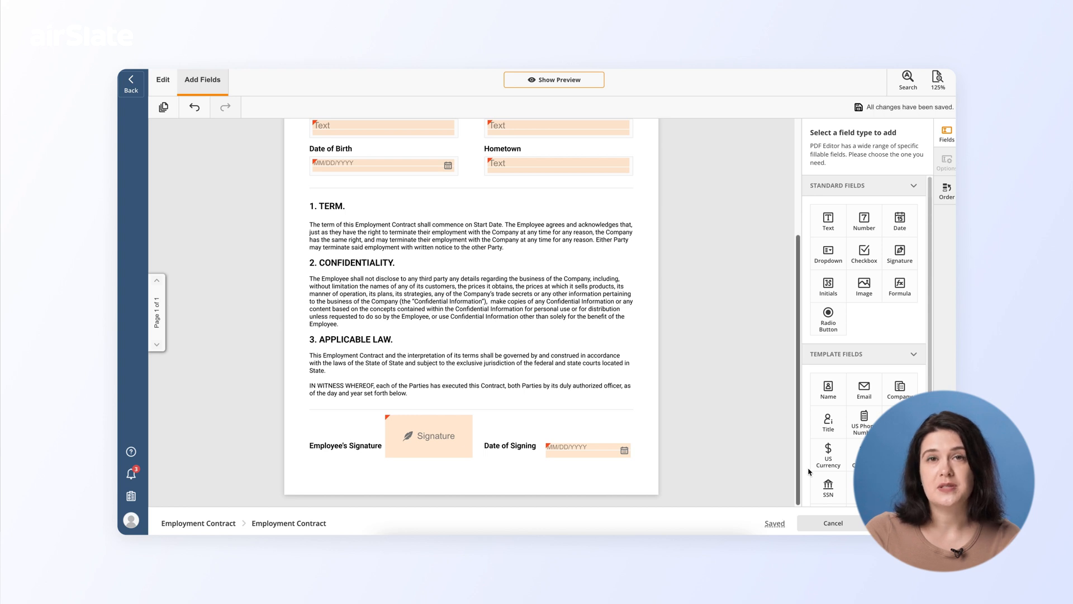
left_click(559, 84)
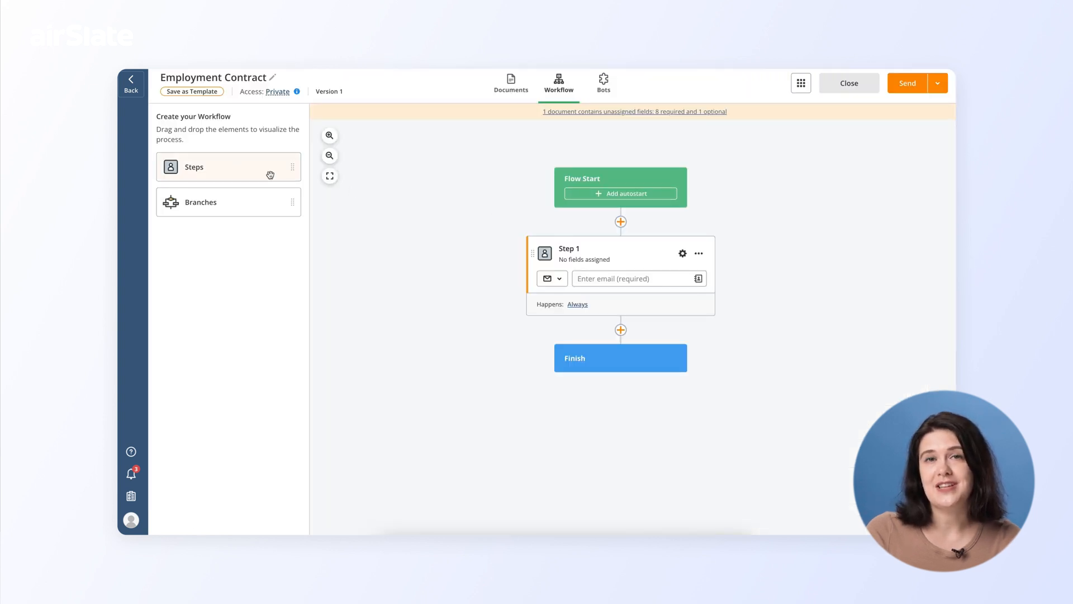
Step: Add an HR step after Employee and assign all nine contract fields to the Employee step
left_click(621, 330)
type("HR")
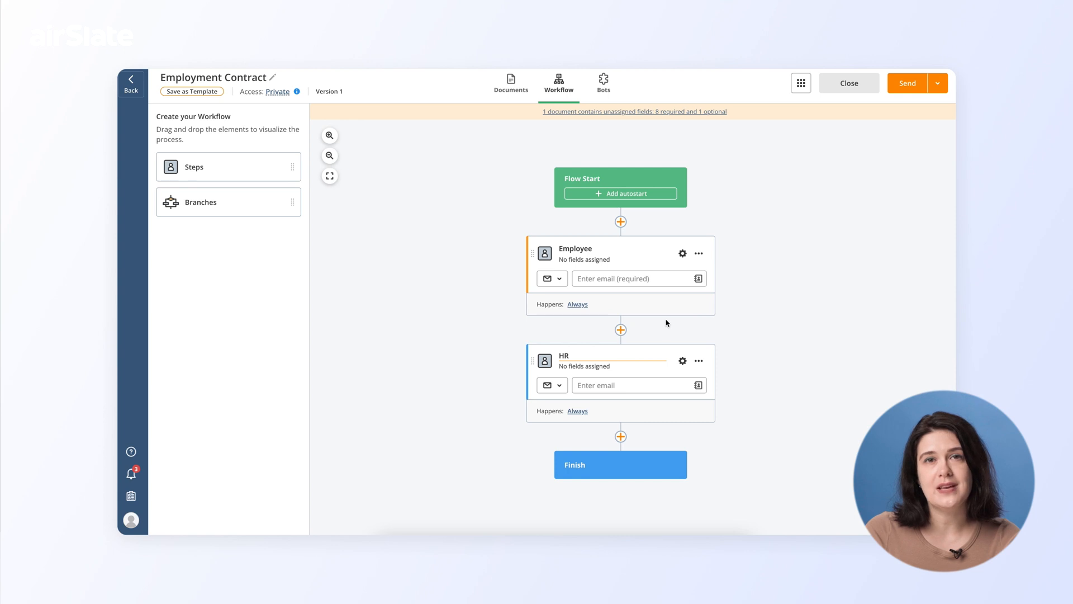
left_click(681, 253)
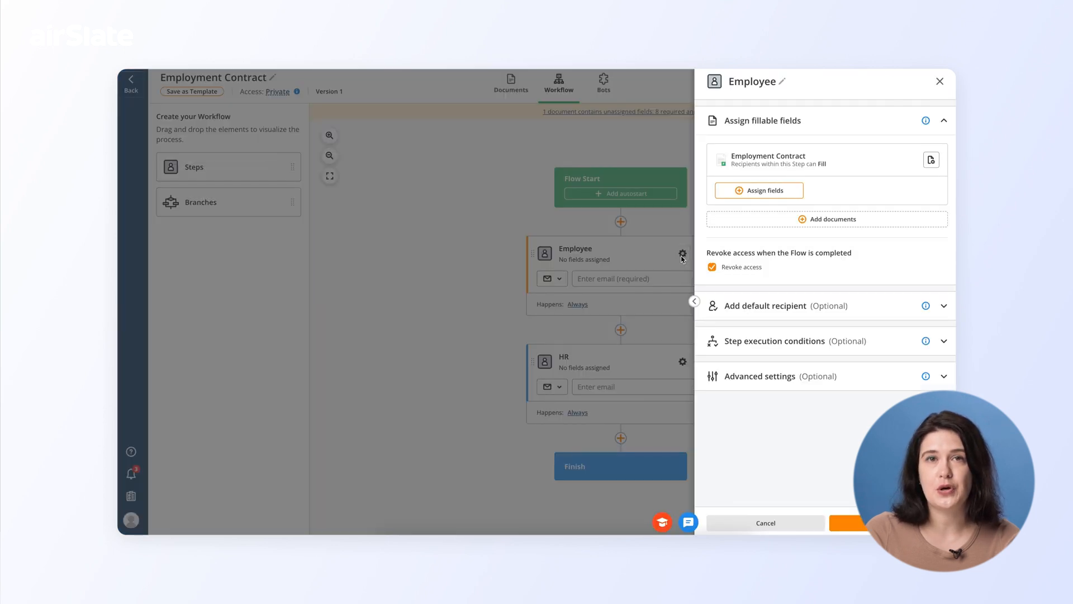
left_click(758, 190)
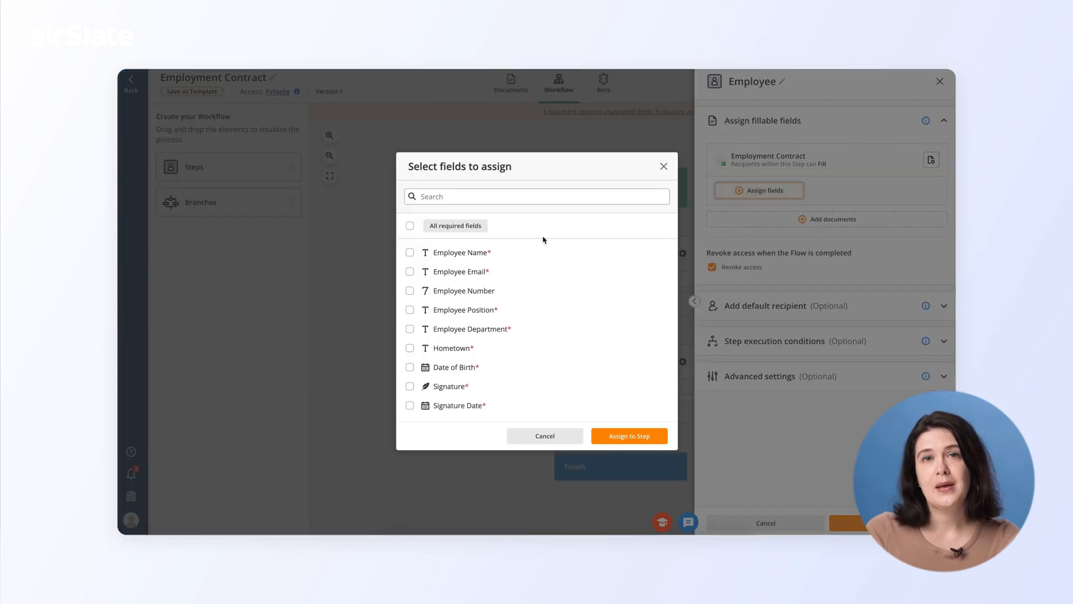
left_click(411, 225)
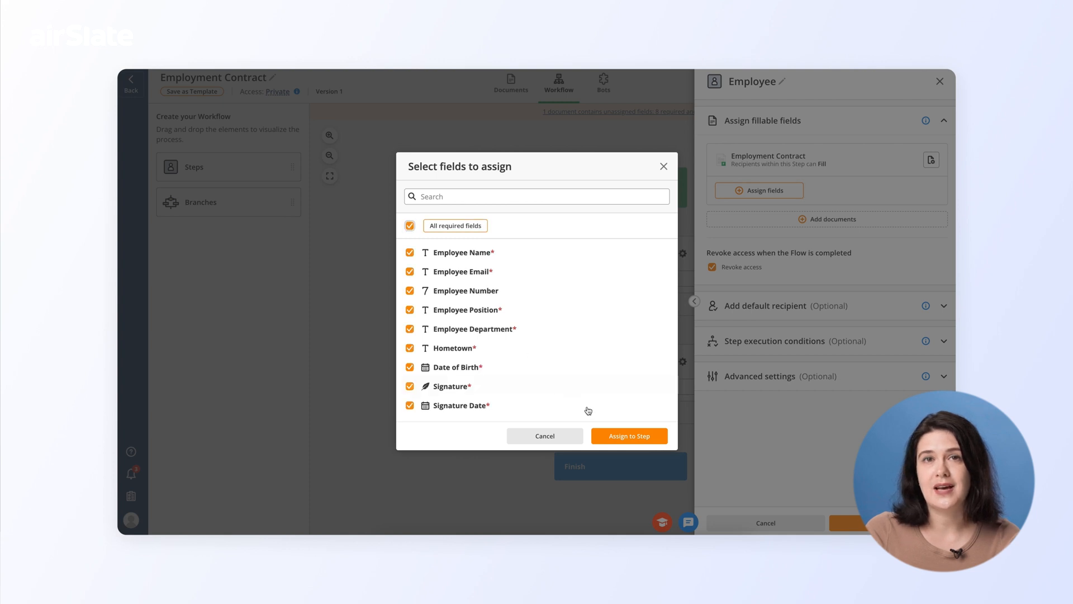
left_click(628, 435)
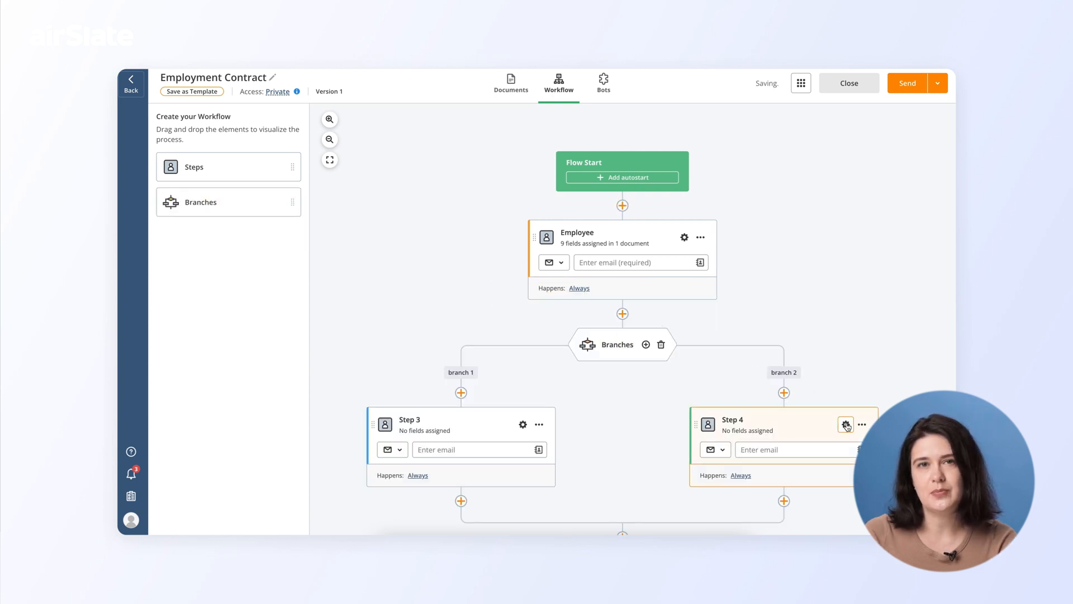
Step: Base Step 4's execution condition on the Employment Contract's Signature field
left_click(846, 425)
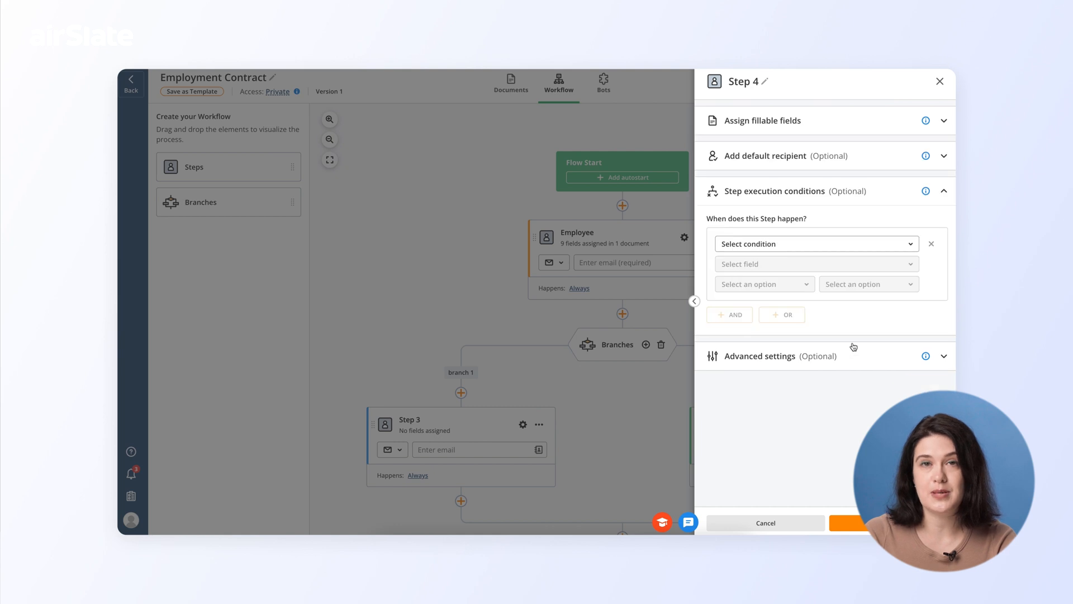
left_click(815, 264)
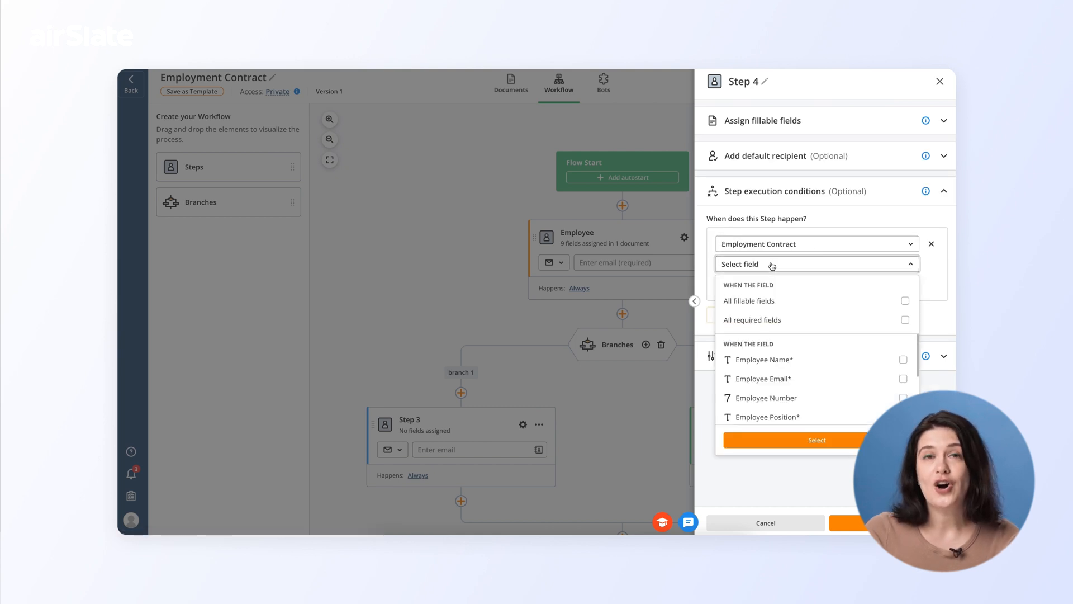
scroll("down", 3)
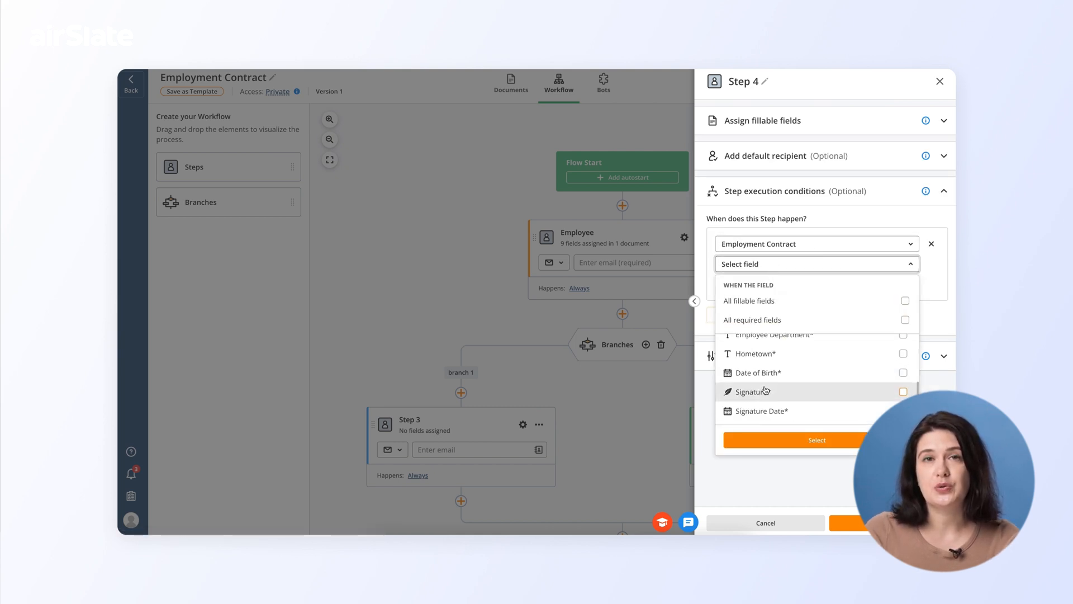
left_click(603, 82)
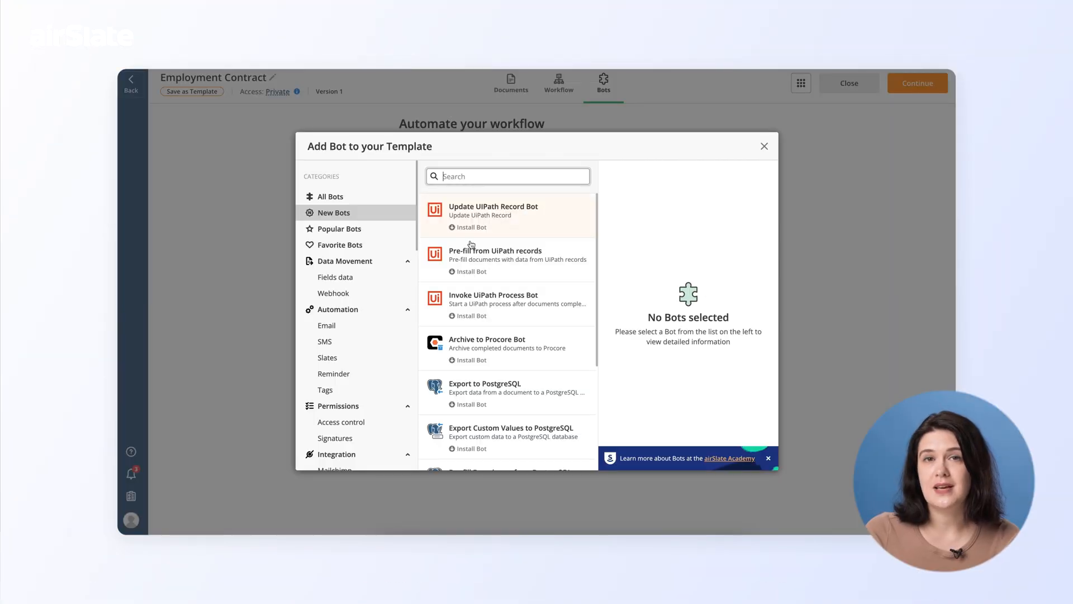
Step: Add an Email on Documents Completion bot for admin and completers, conditioned on Signature Date
left_click(326, 326)
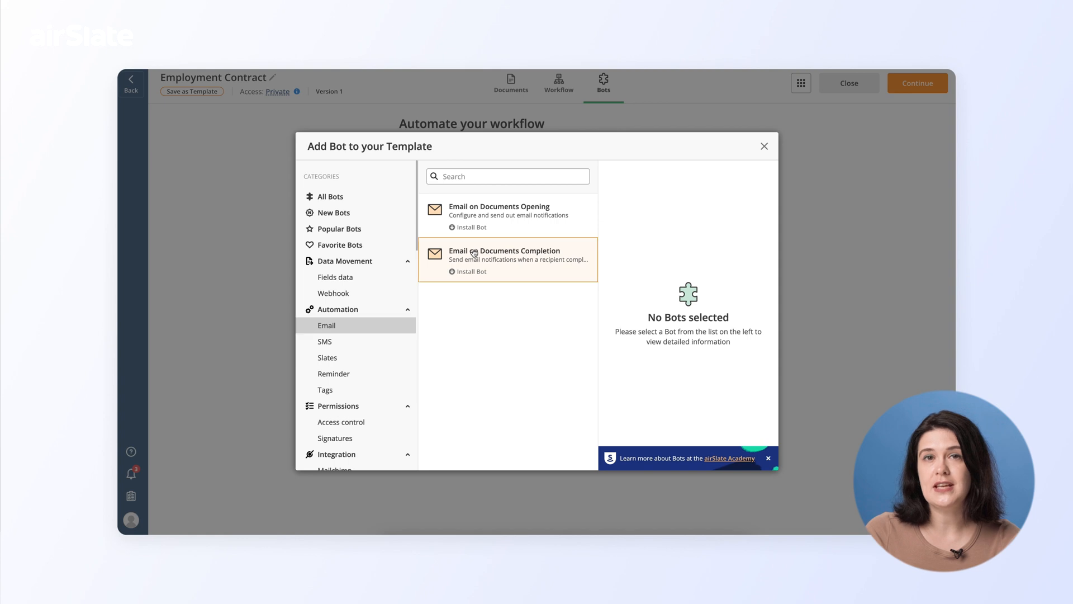
left_click(471, 270)
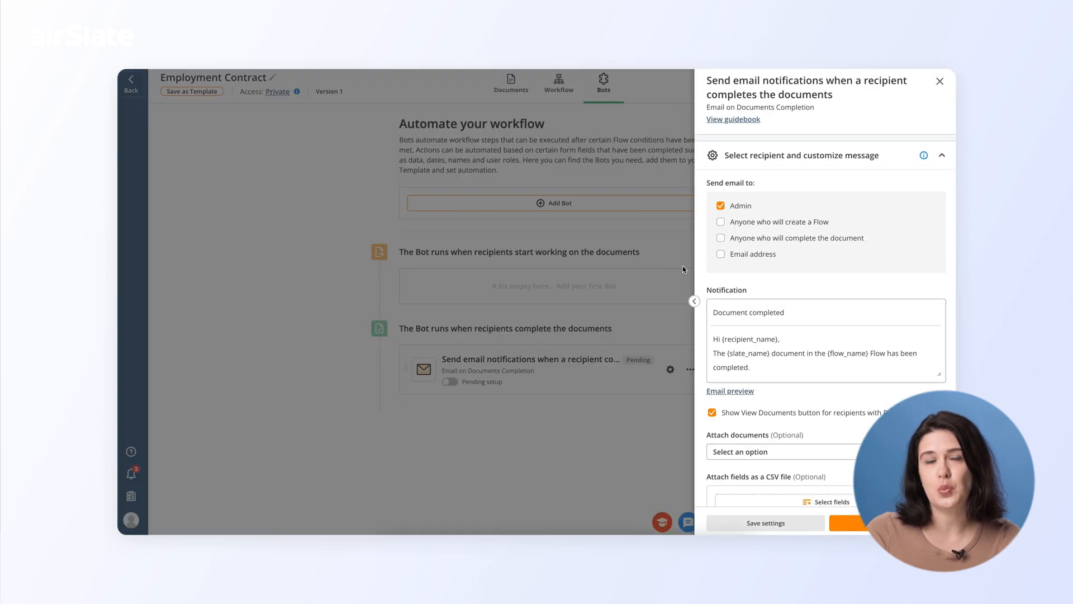
left_click(721, 237)
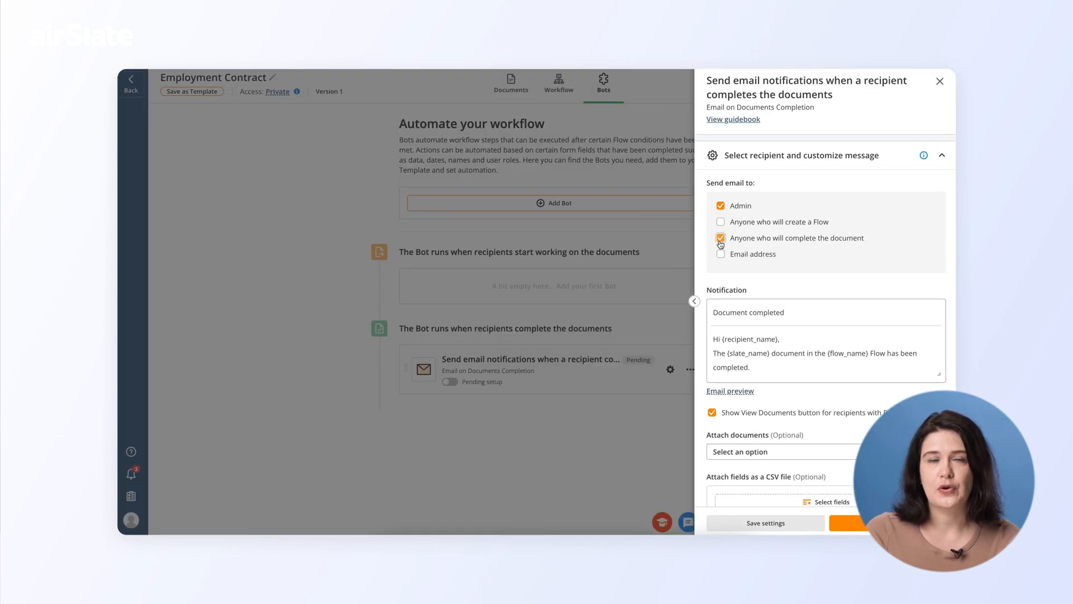
left_click(721, 237)
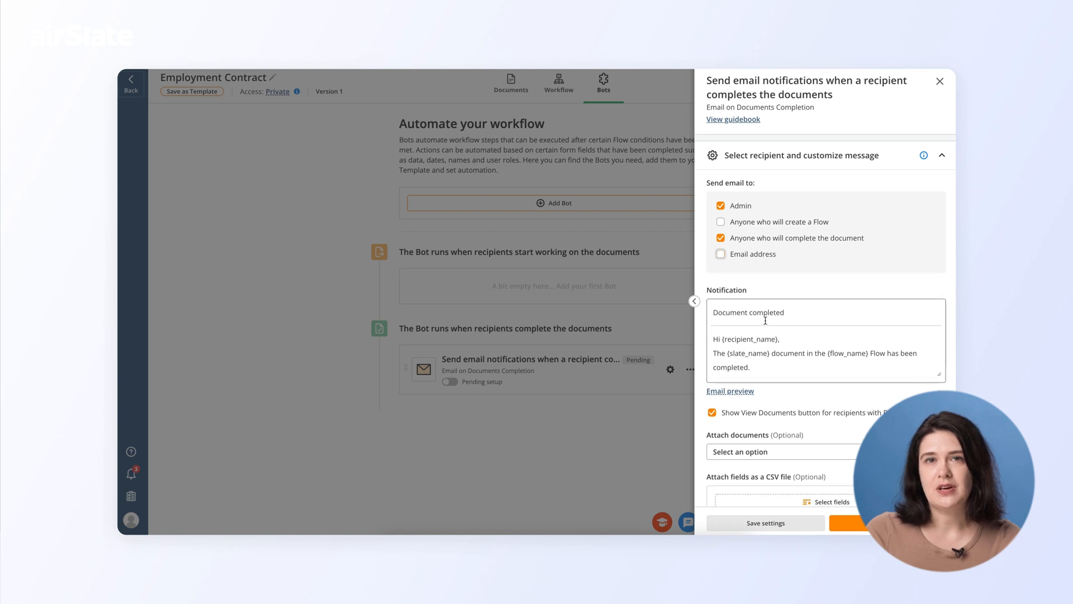
left_click(825, 358)
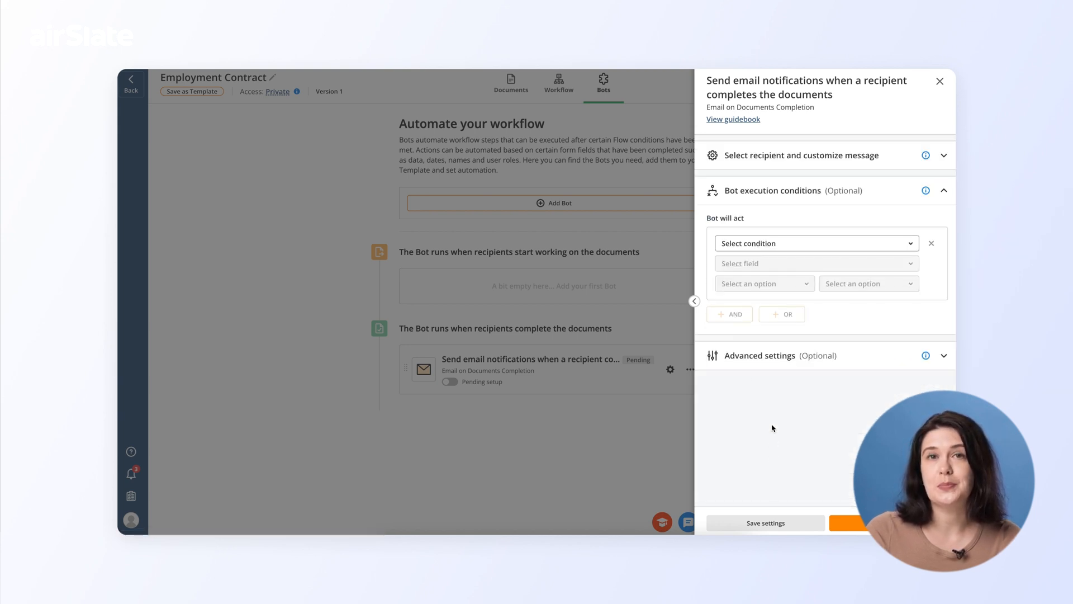
left_click(815, 263)
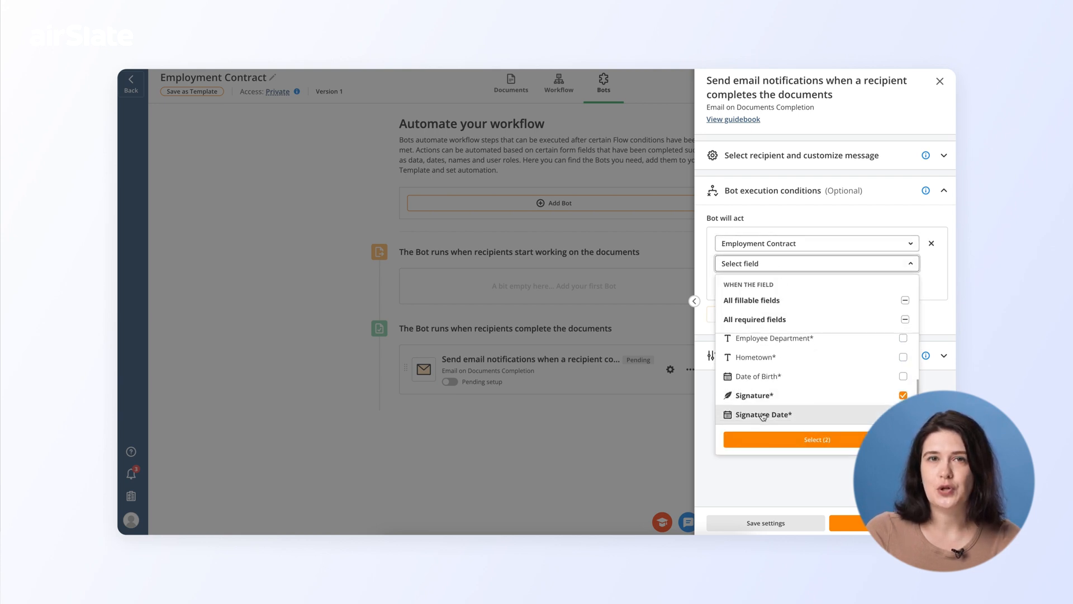
left_click(816, 438)
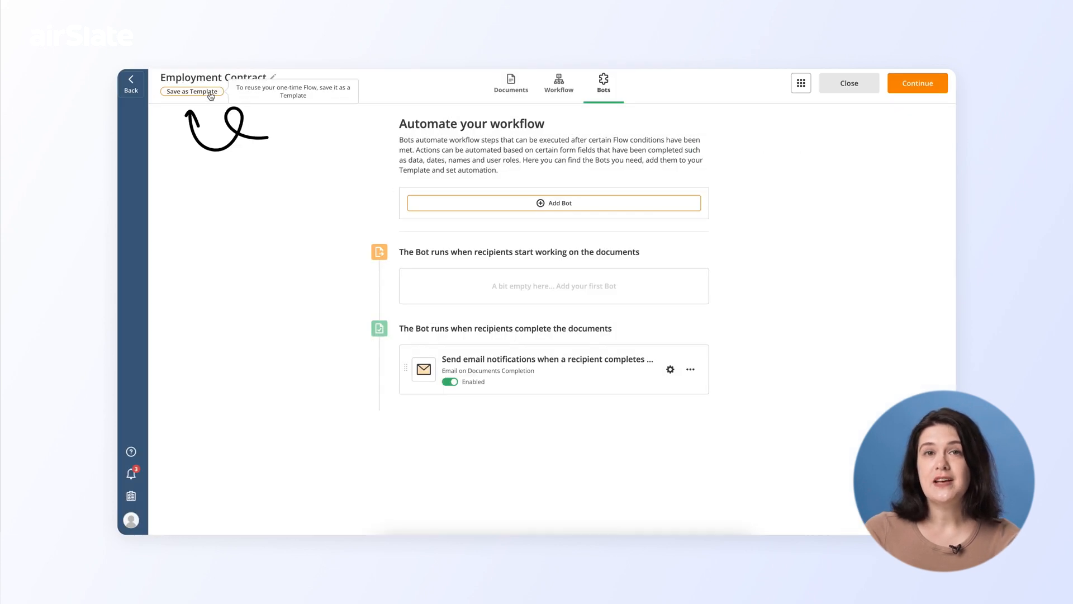
Step: Save the flow as a template and return to the workflow diagram
left_click(191, 90)
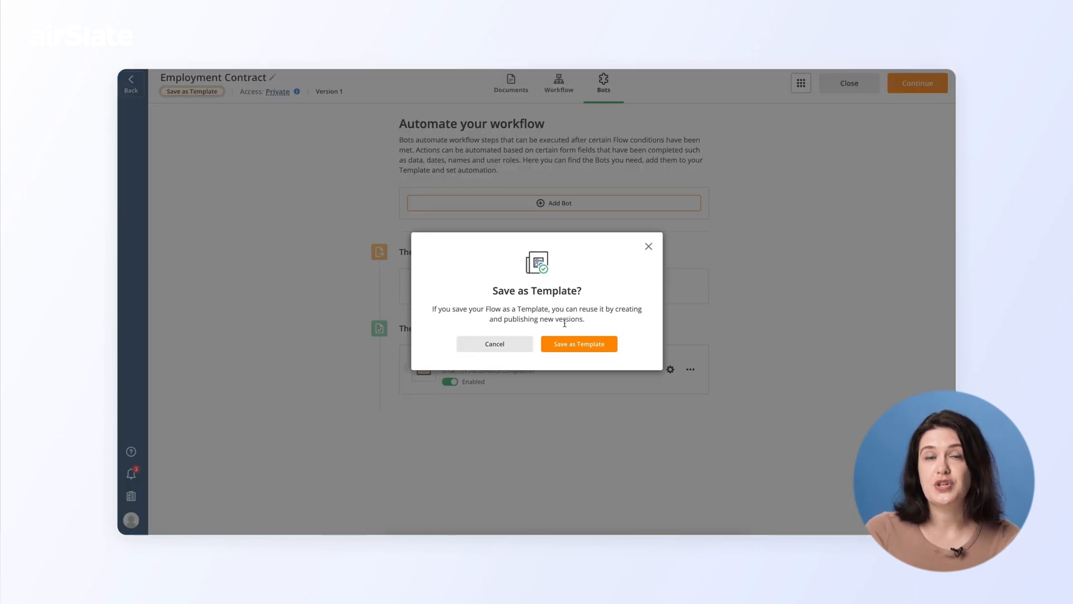
left_click(578, 343)
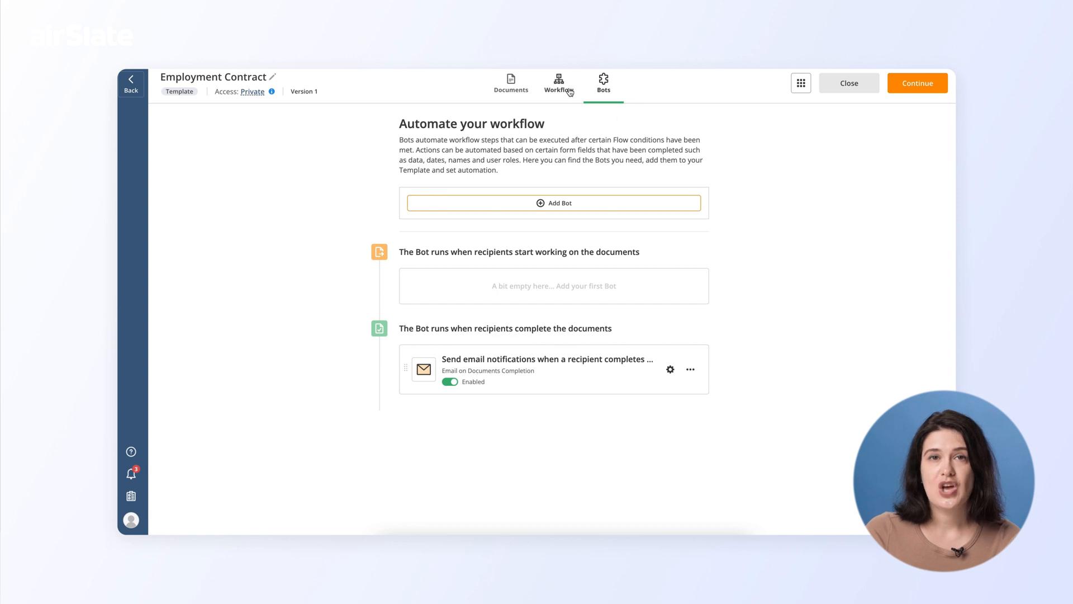
left_click(559, 83)
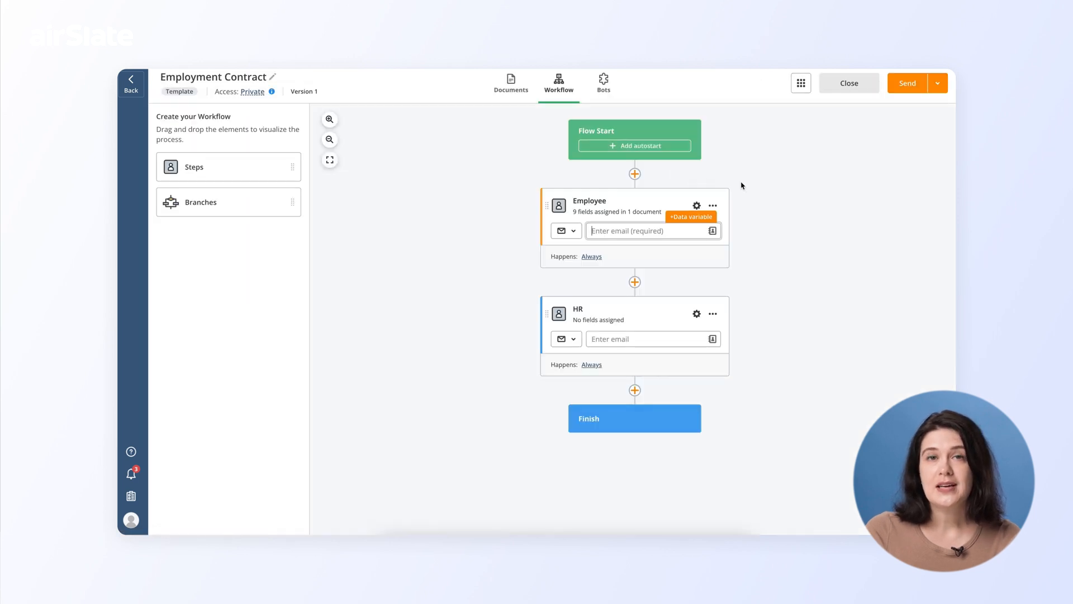
Step: Enable the shareable link for the Employee step and exit to the dashboard
left_click(937, 83)
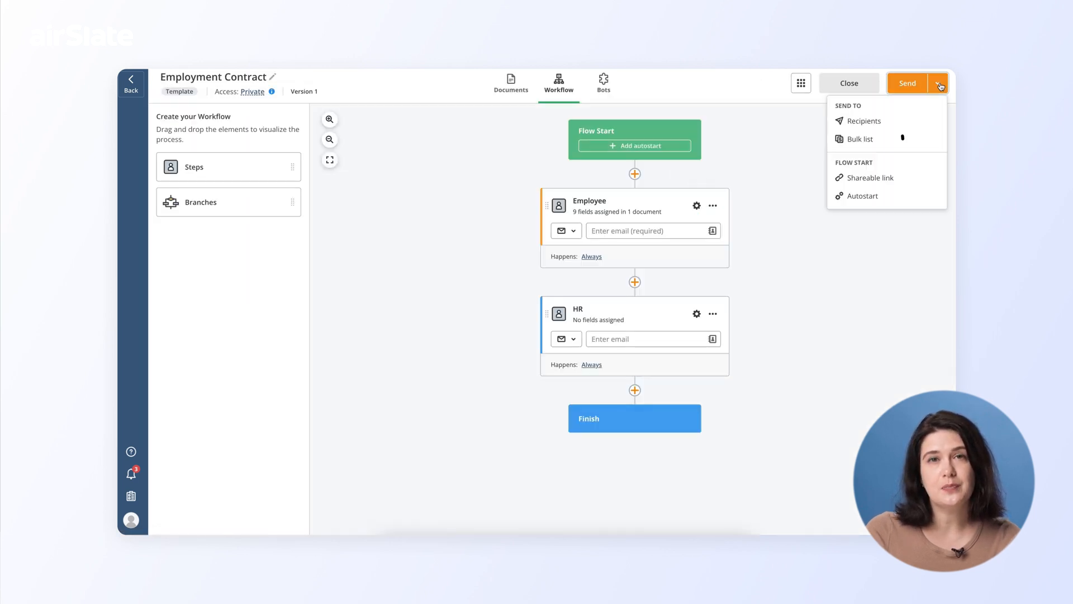
mouse_move(883, 178)
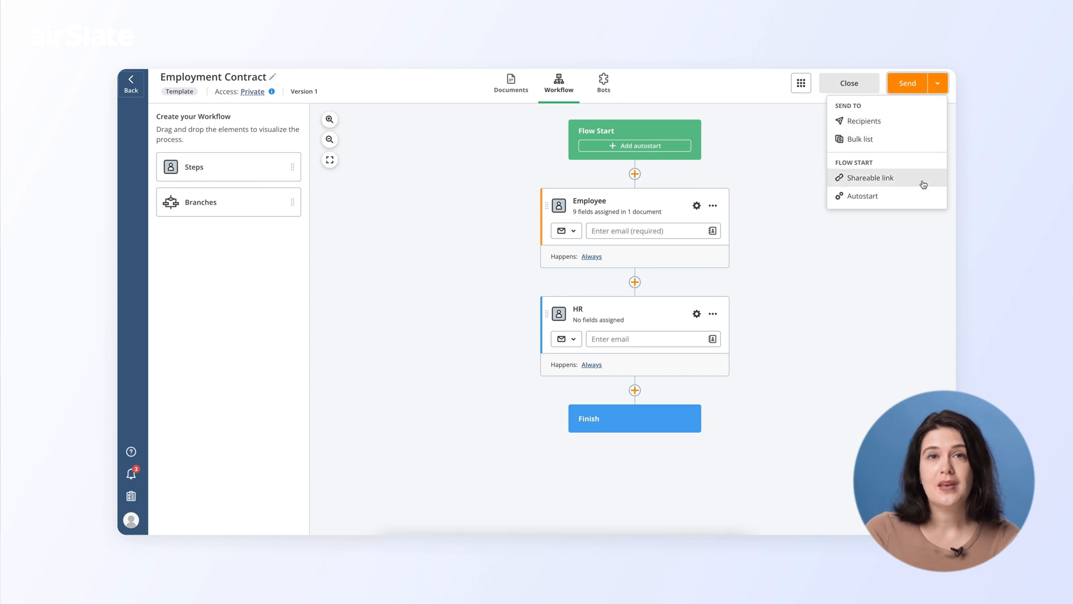
left_click(870, 177)
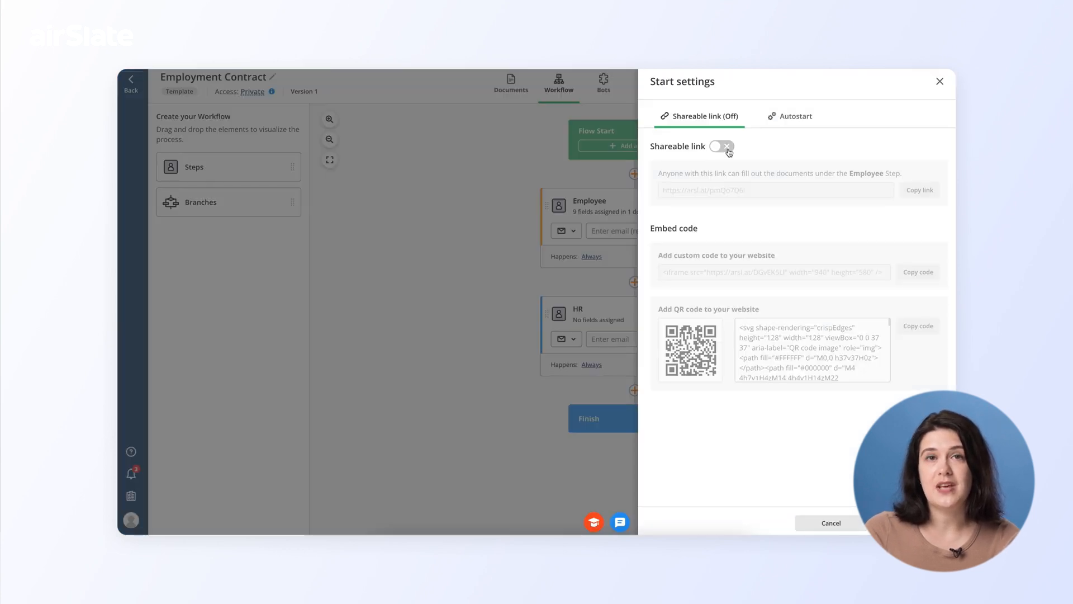
left_click(720, 146)
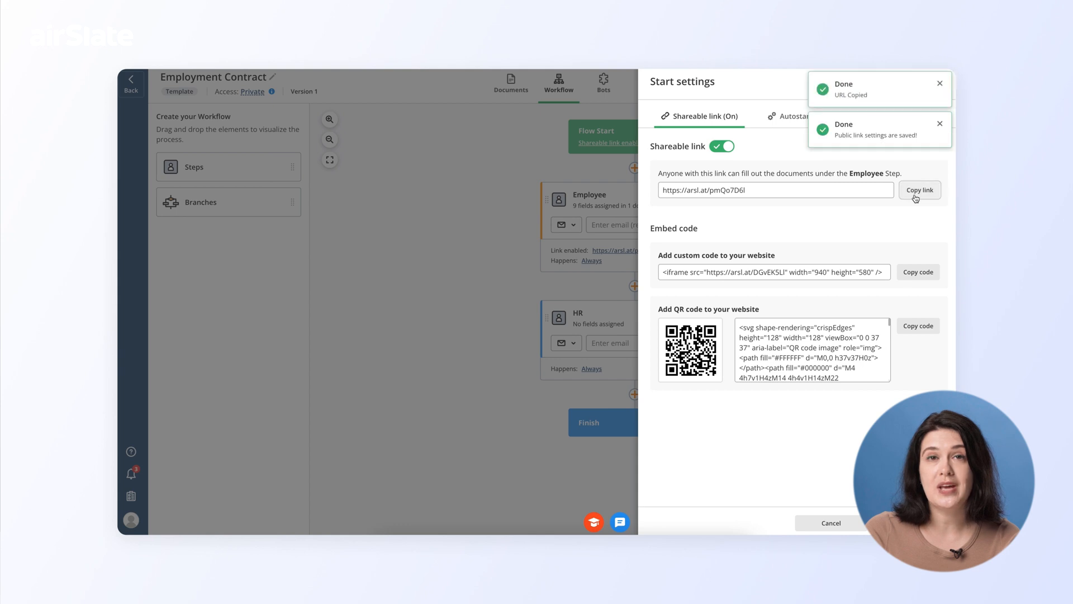
left_click(831, 522)
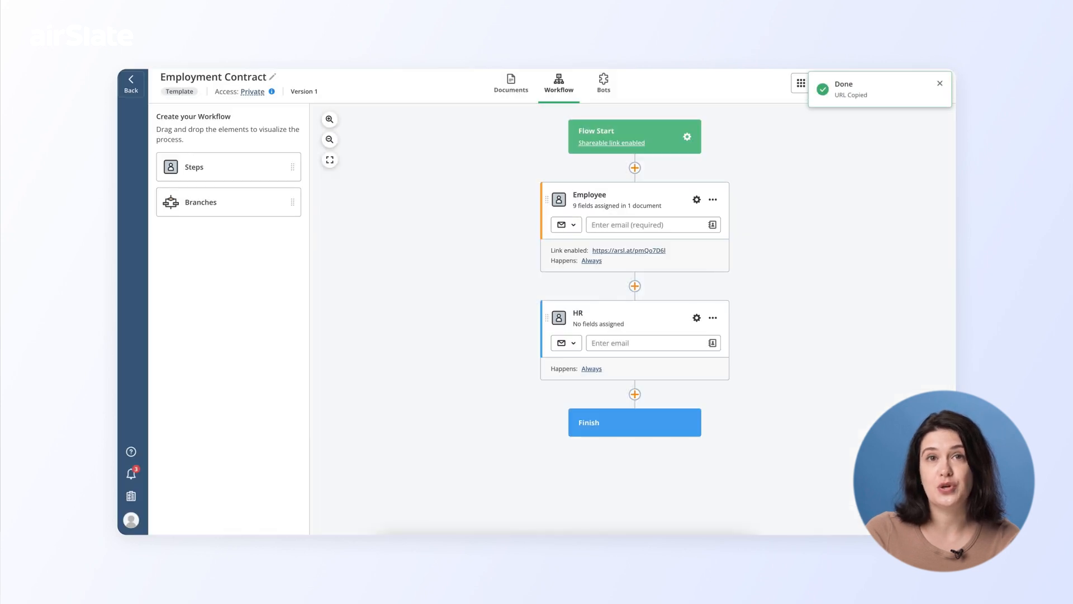
left_click(131, 84)
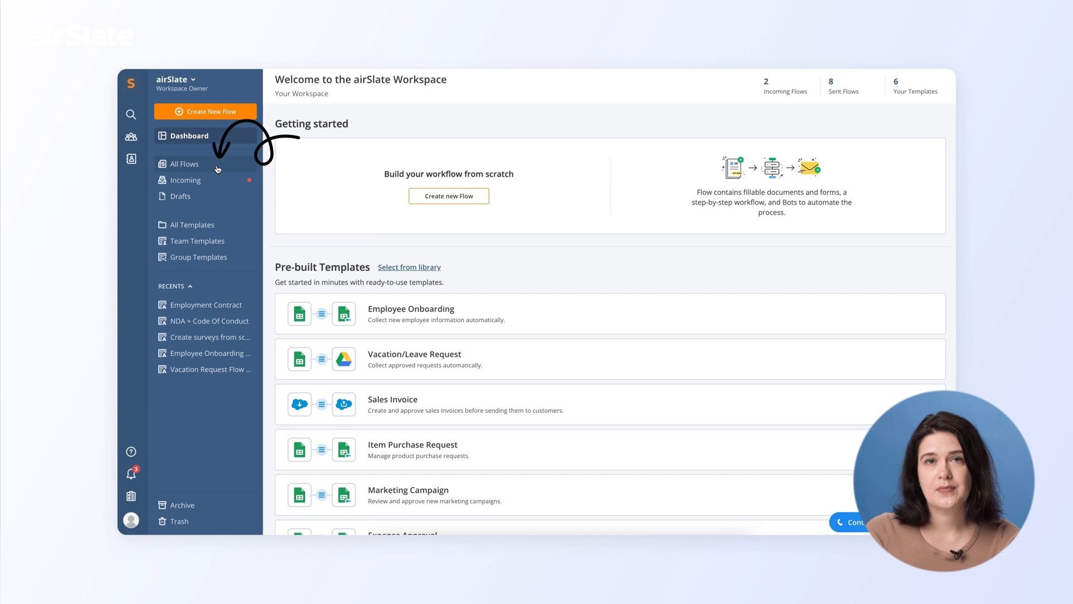
Step: Show the All Flows list for the workspace
left_click(183, 163)
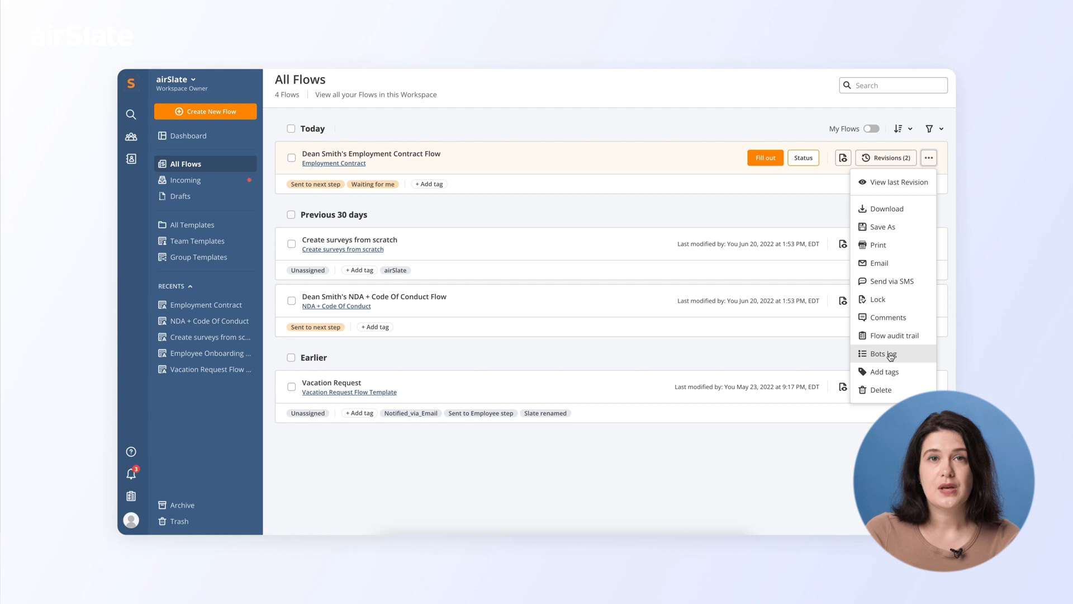
Step: Open the bots log and the Lock the slate bot's failed-conditions event log
left_click(883, 353)
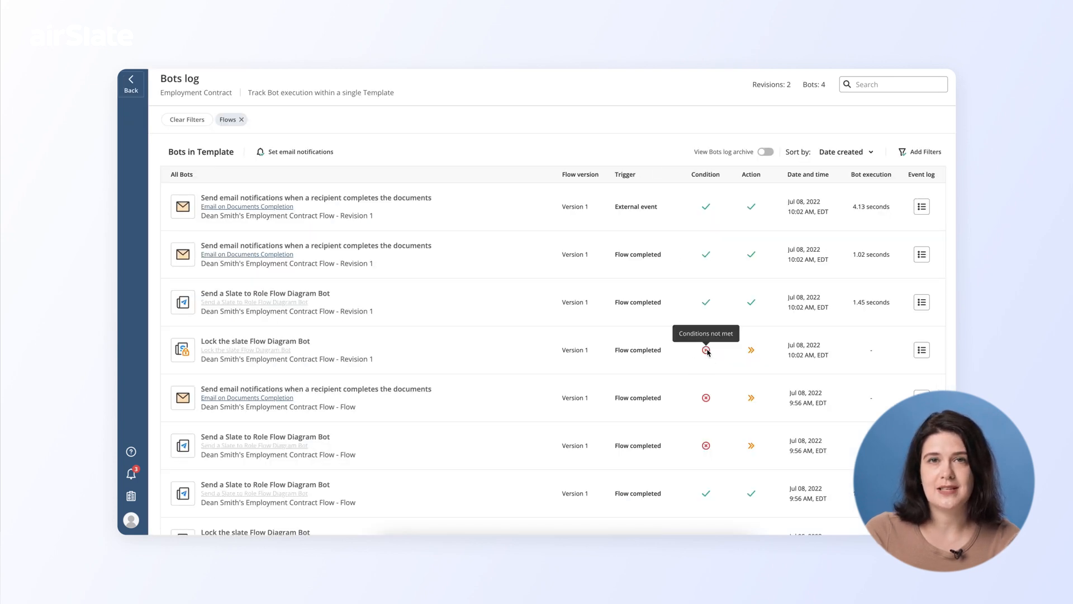
left_click(921, 350)
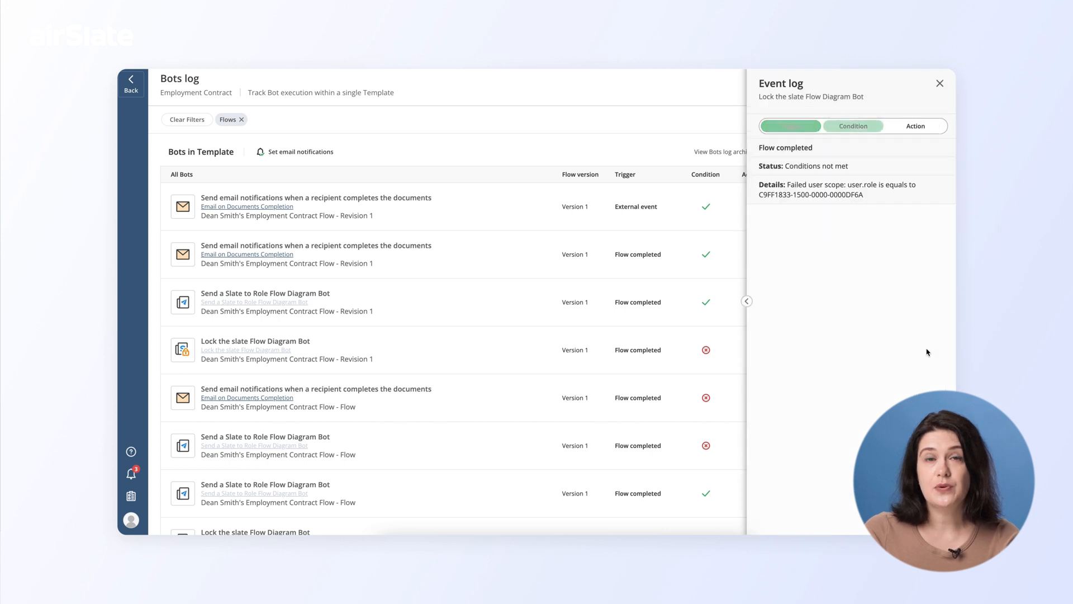